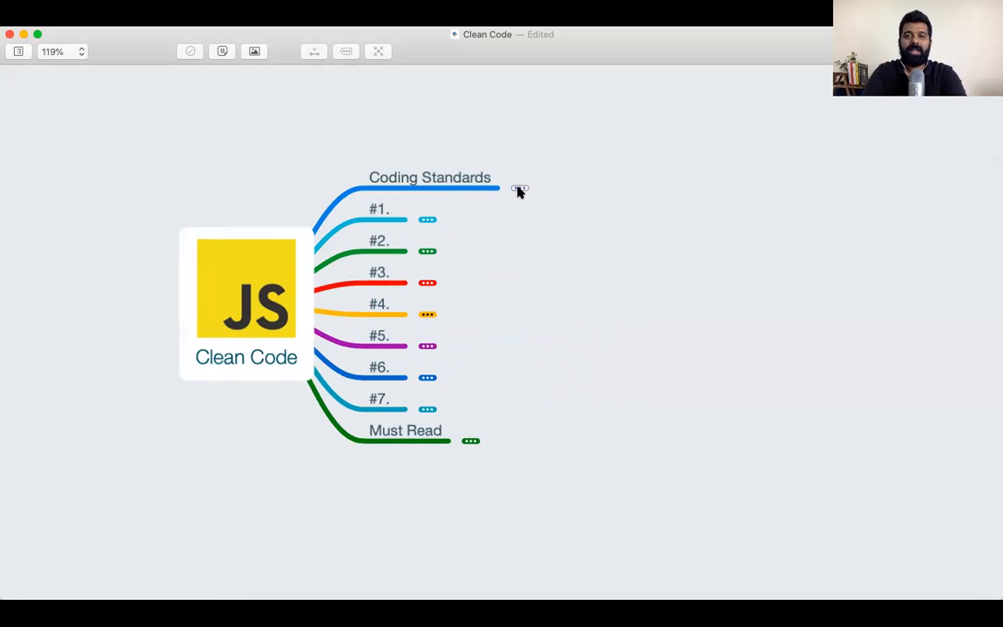
Step: Expand Coding Standards to show Consistency, readability, maintainability and the bonus life tip, then pan left
click(520, 189)
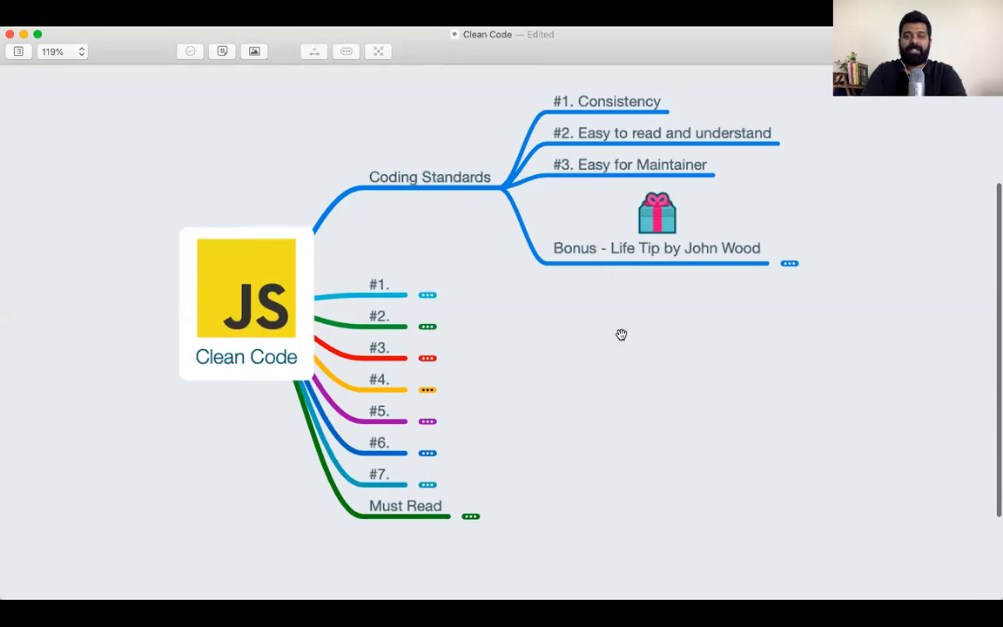
drag(621, 334, 585, 352)
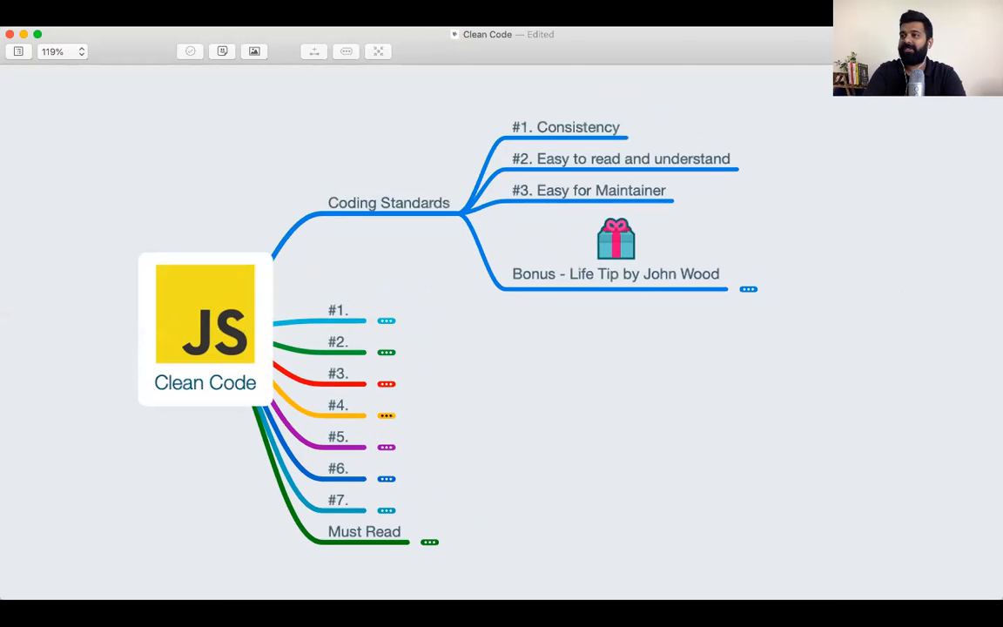
mouse_move(816, 133)
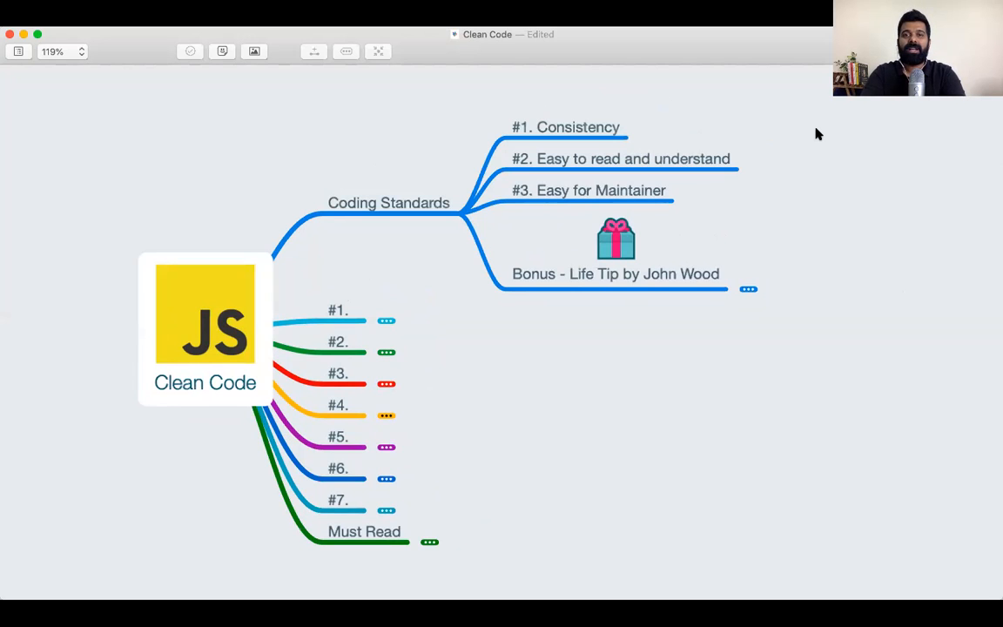
mouse_move(589, 337)
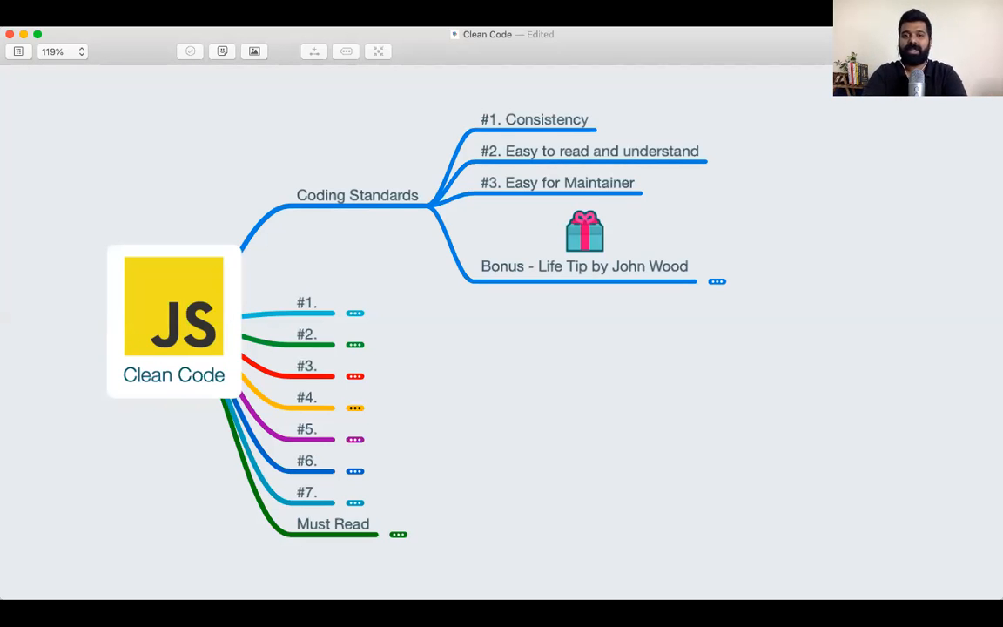
mouse_move(618, 397)
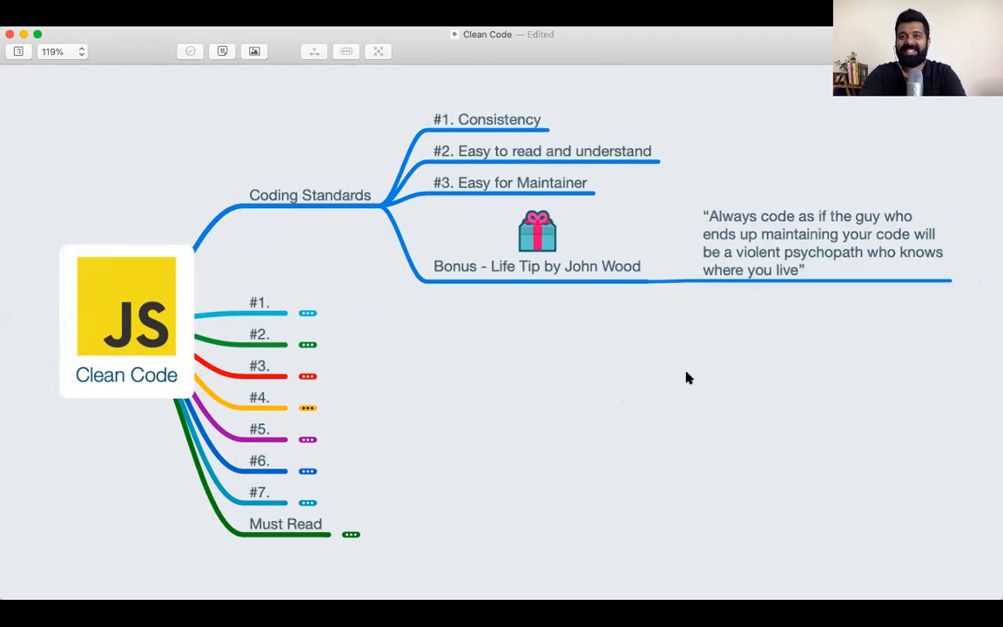
mouse_move(761, 303)
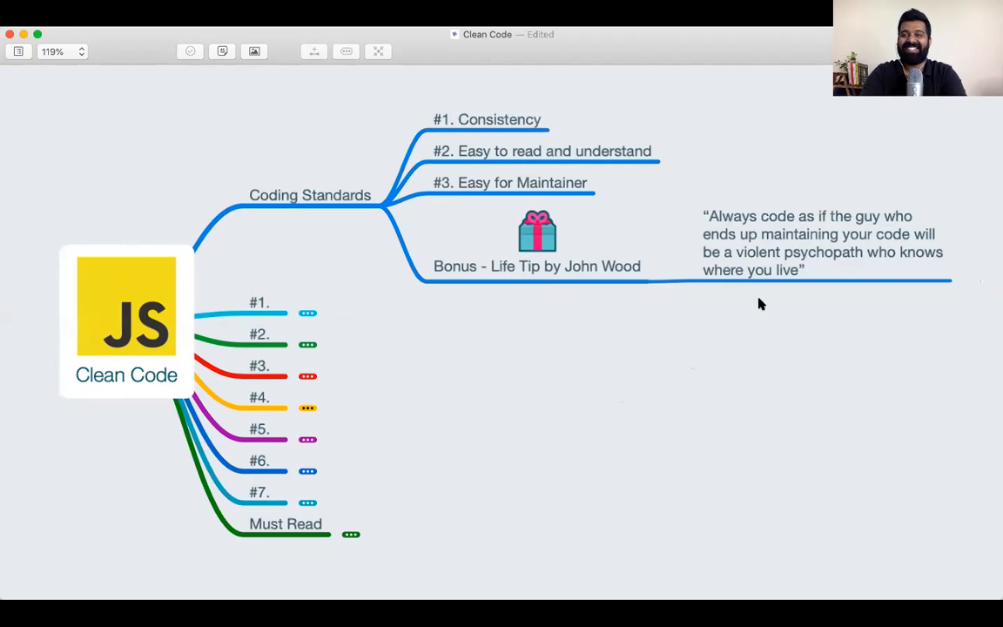
mouse_move(698, 329)
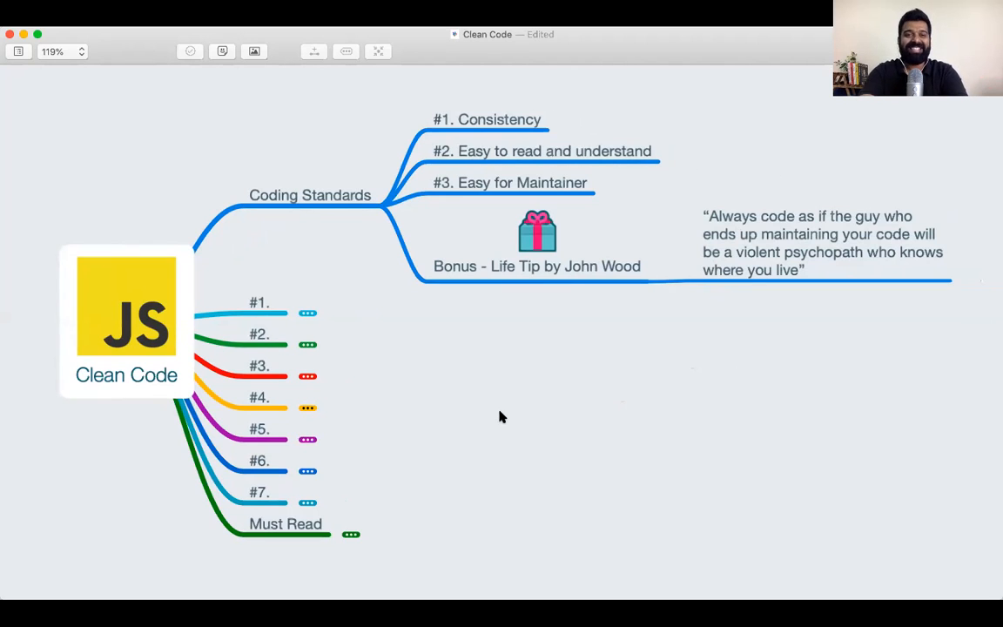
mouse_move(529, 424)
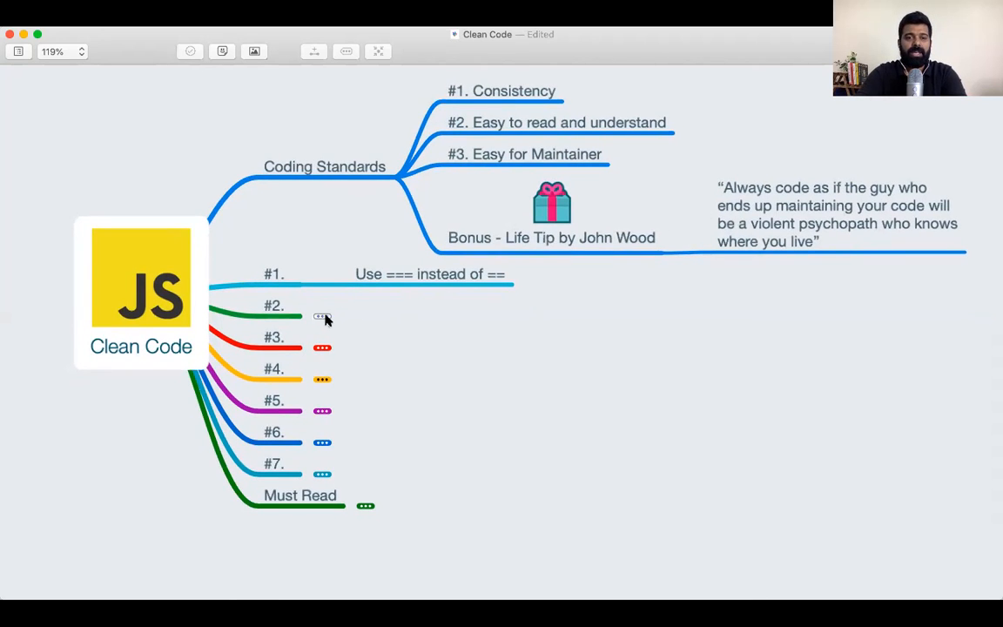
Step: Expand tip #2 to reveal its const/let/var advice
click(323, 316)
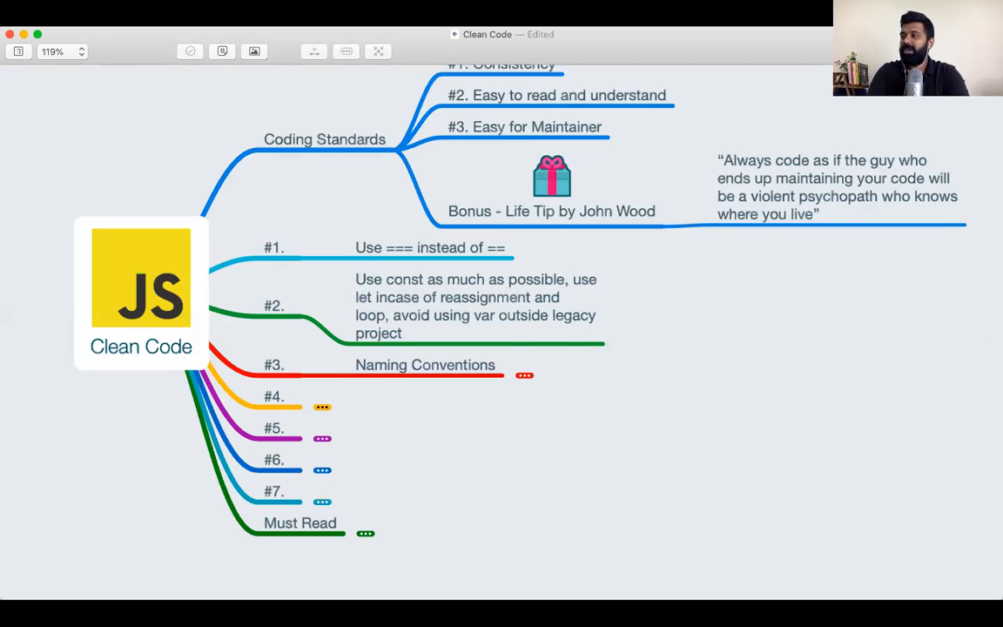
mouse_move(447, 433)
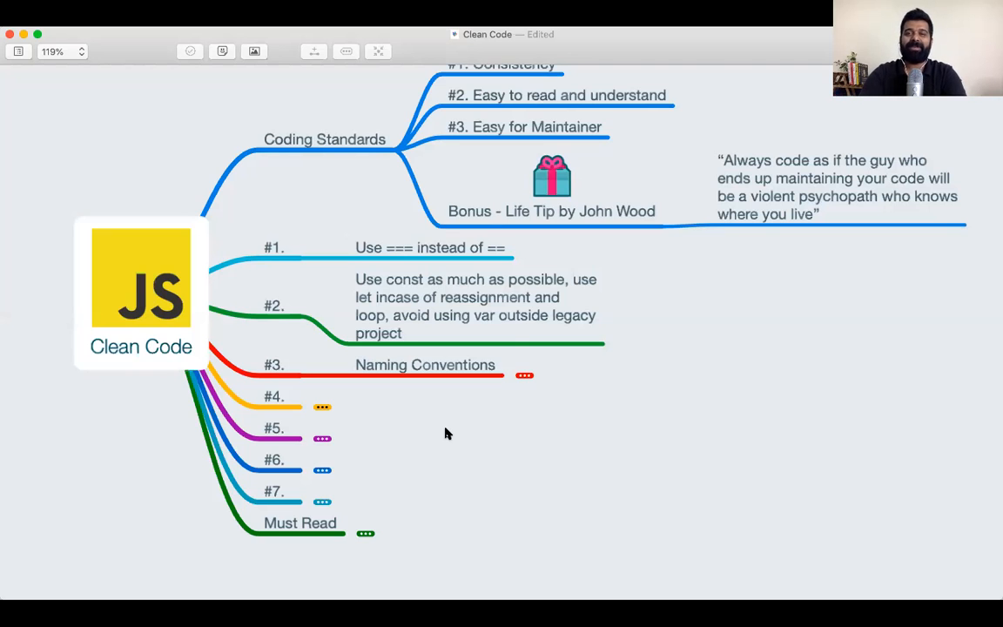
Step: Expand Naming Conventions into Camel Casing, Pascal Casing, Singular and Plural
click(524, 375)
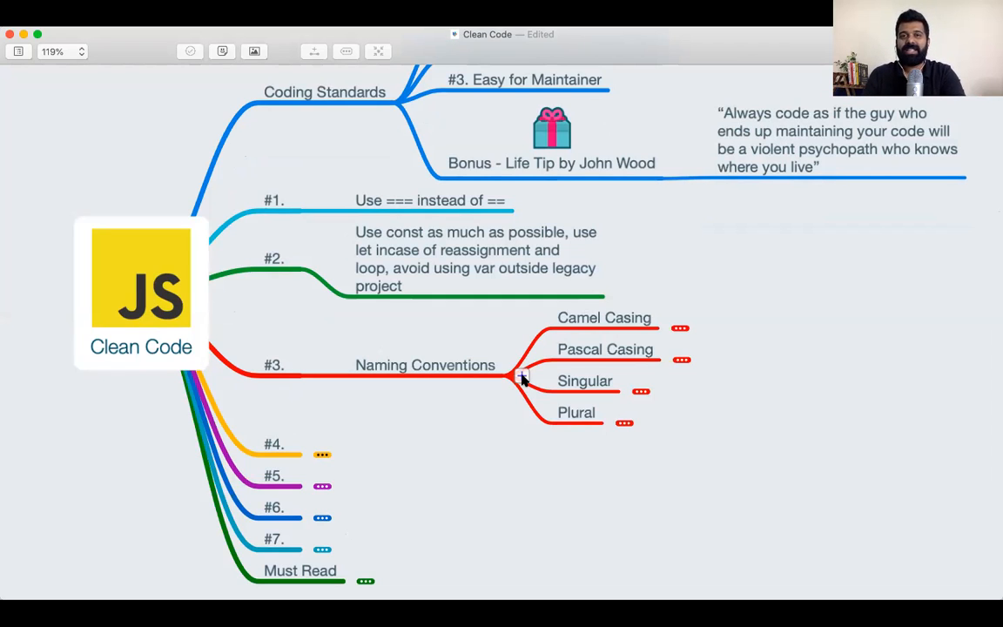
mouse_move(653, 351)
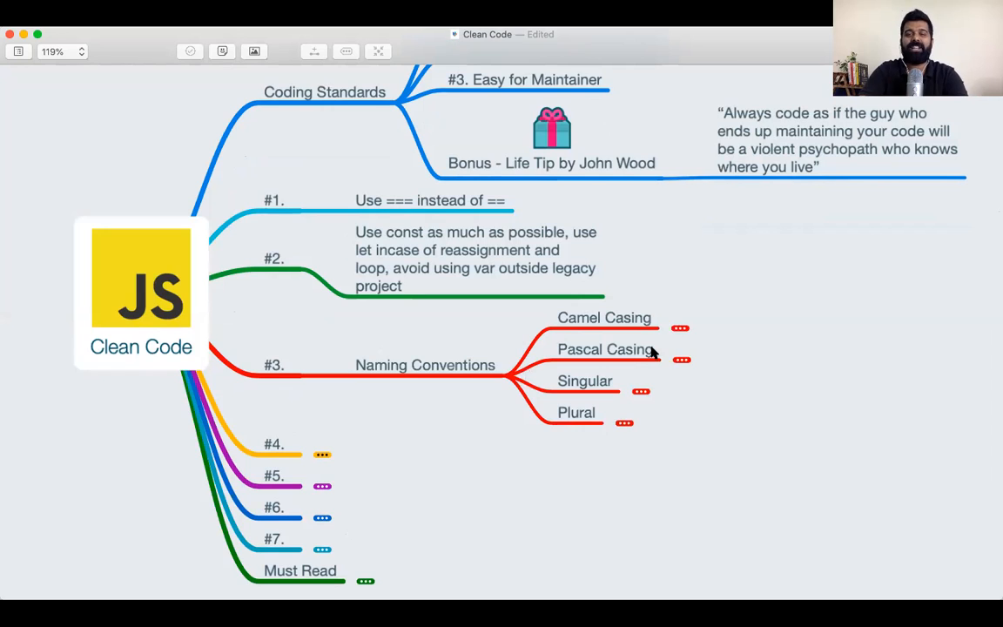
mouse_move(653, 339)
text( -)
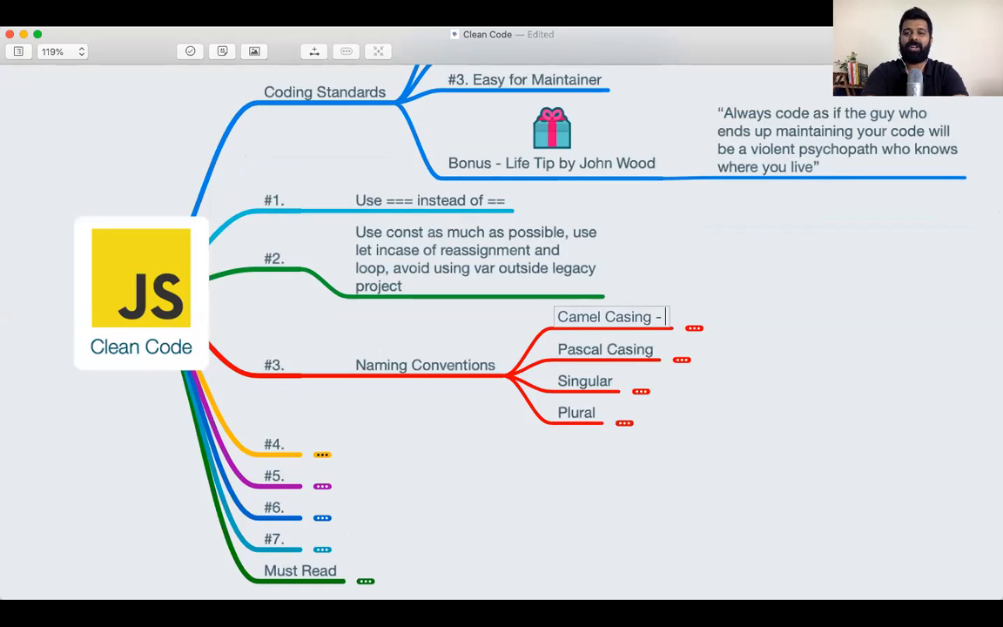
Step: Start adding an orderLineItem example to the Camel Casing label, then select the added text
text(orderLineItem)
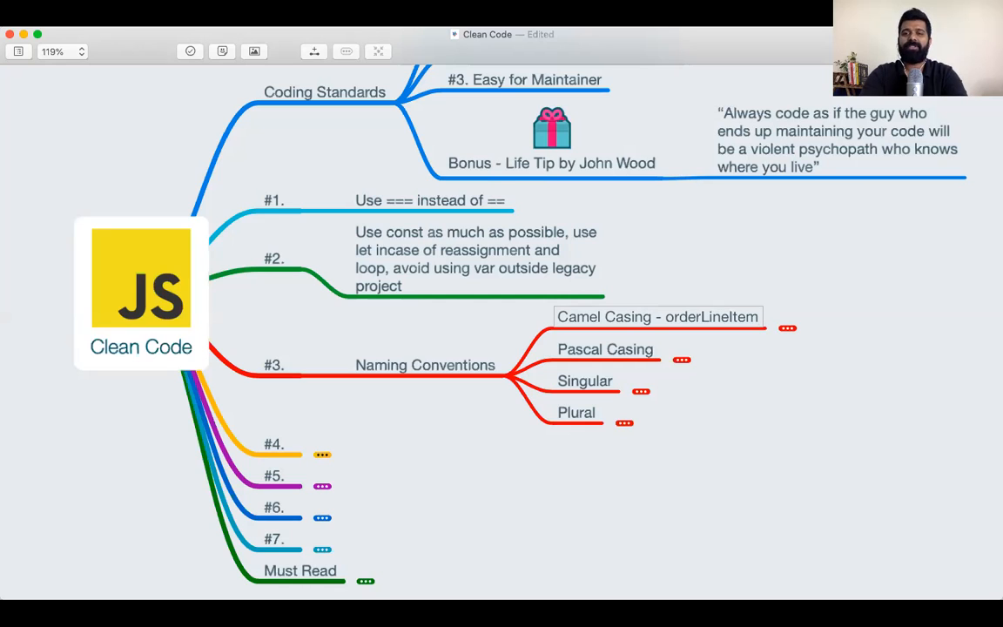
click(657, 316)
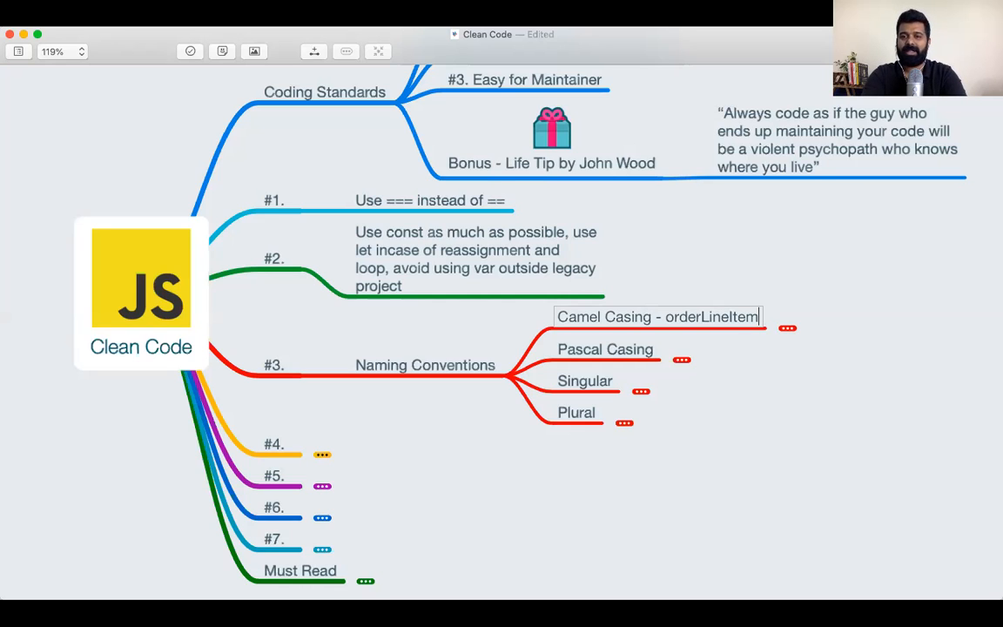
double_click(711, 316)
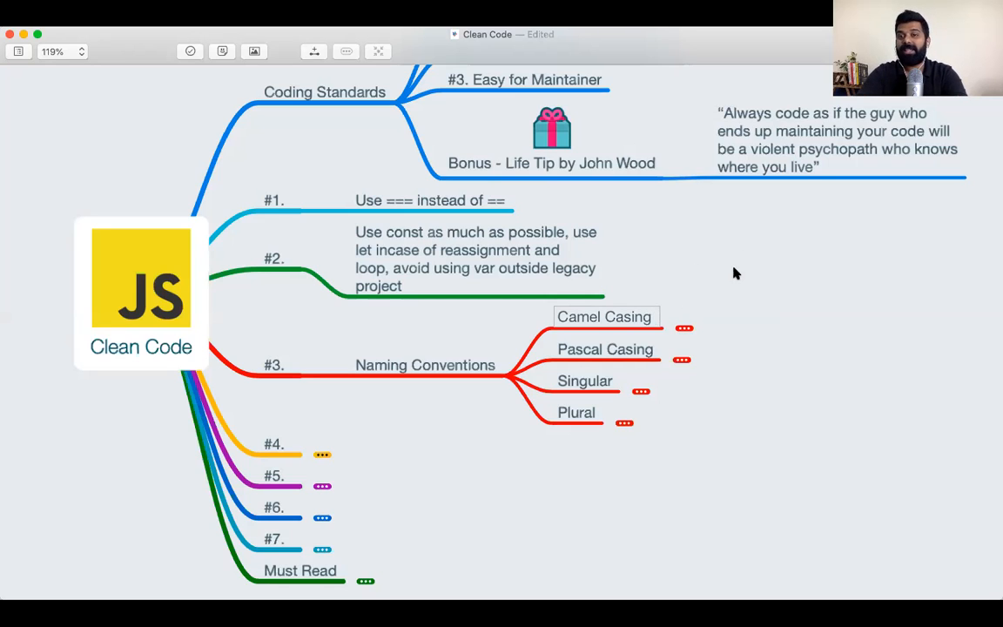
Step: Label the node 'Camel Casing - orderLineItem', replacing a lowercase 'lineitem' draft
text(- orderLineItem)
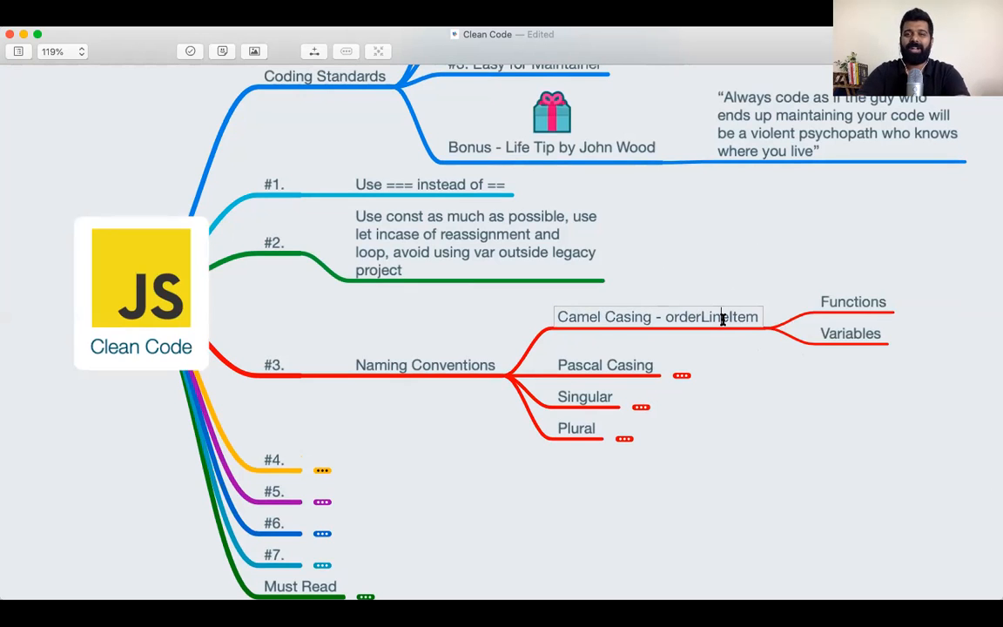
double_click(696, 316)
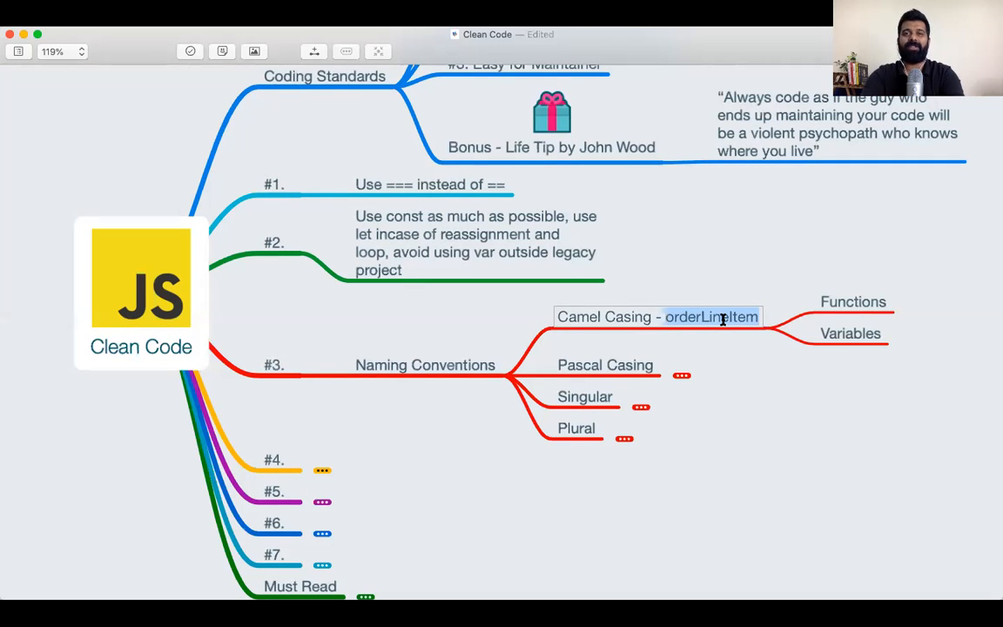
key(Backspace)
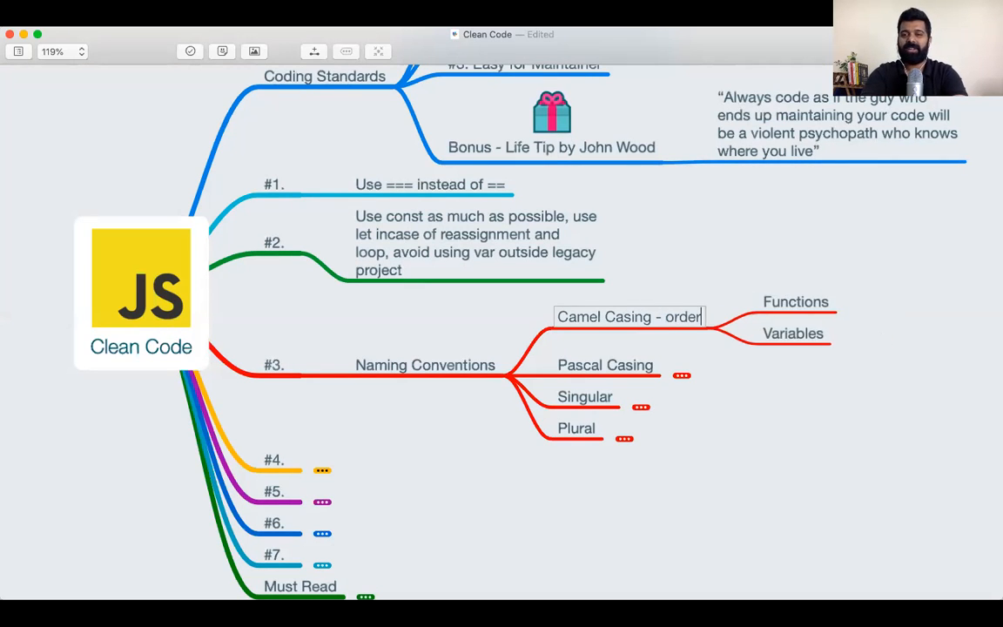
text(lineitem)
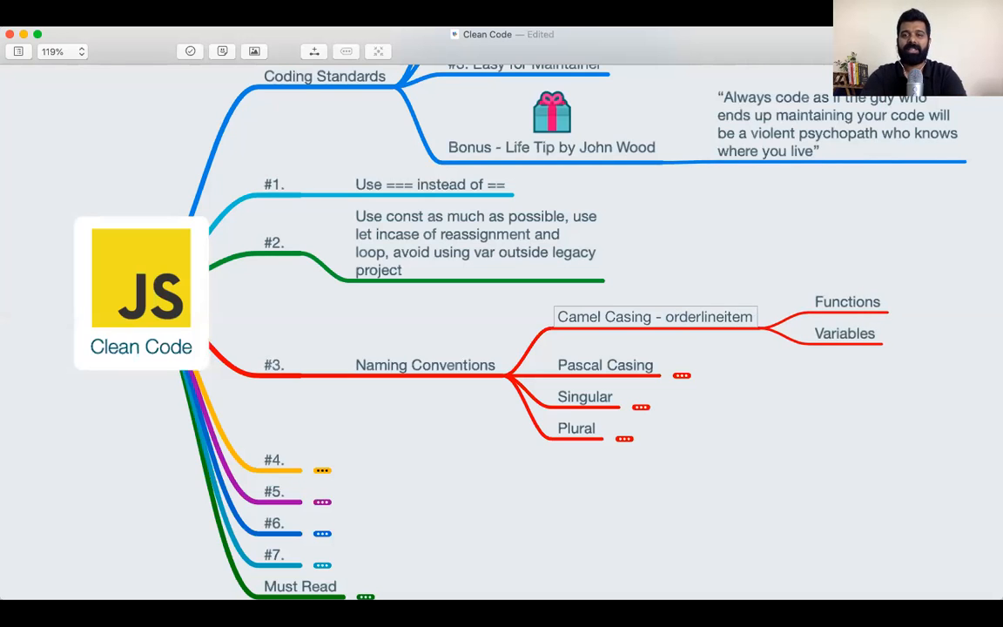
double_click(708, 316)
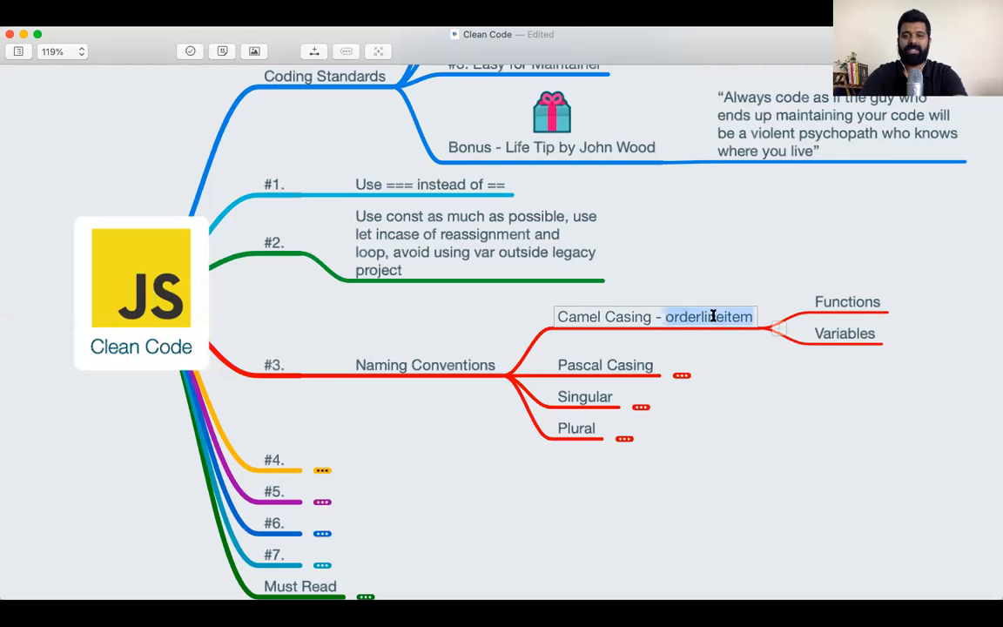
text(orderLineItem)
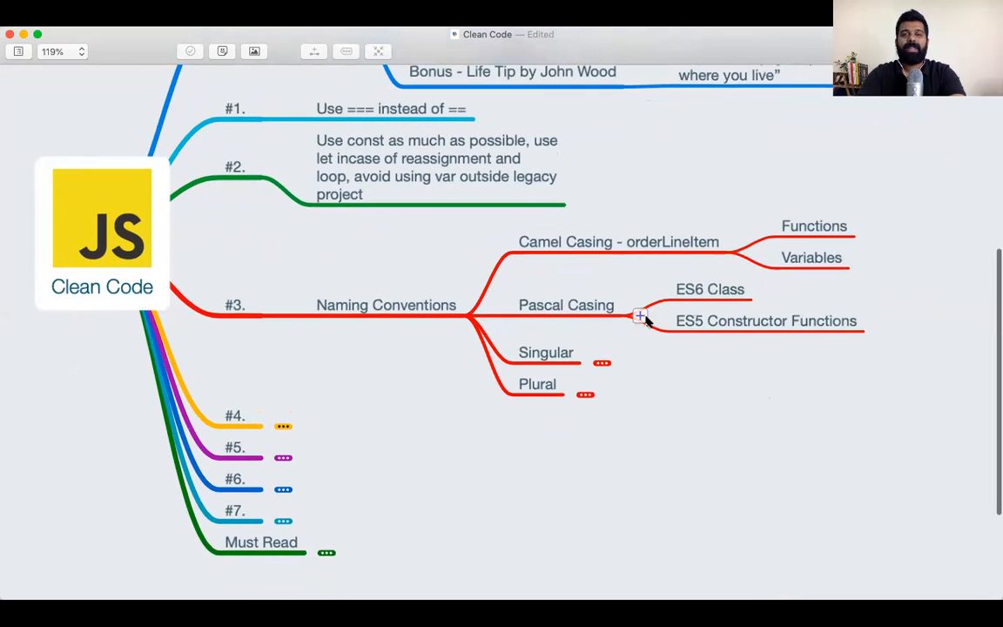
Step: Append ' - UserProfile' to the Pascal Casing node title
scroll(down, 3)
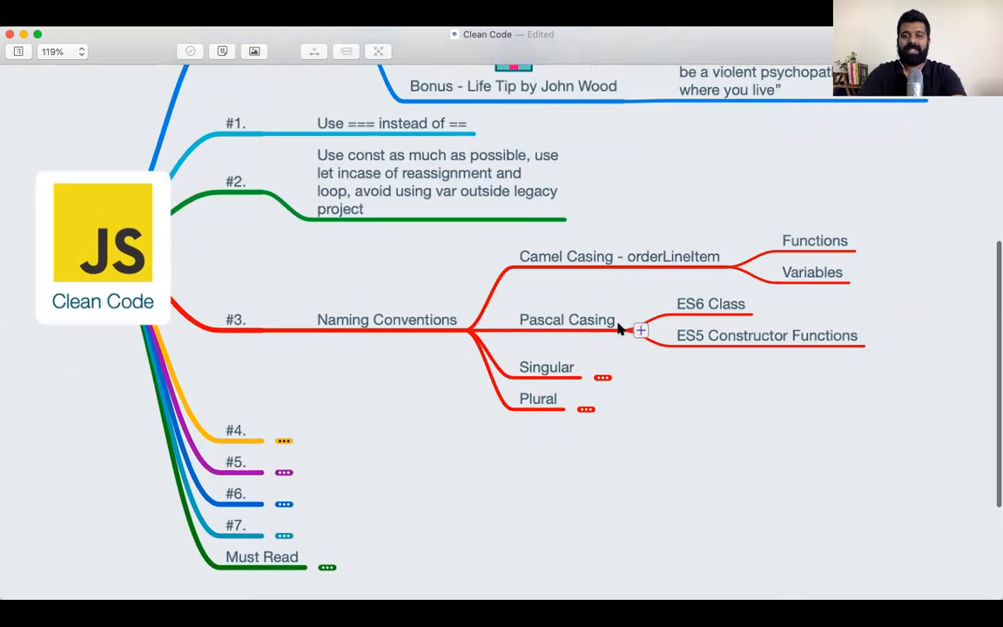
double_click(567, 319)
text( -)
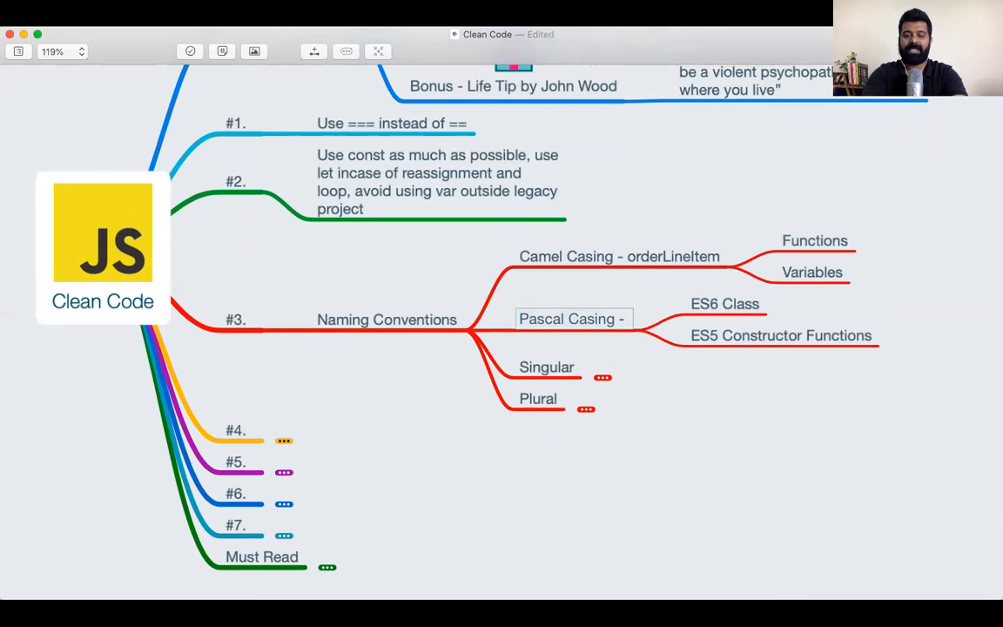
text(U)
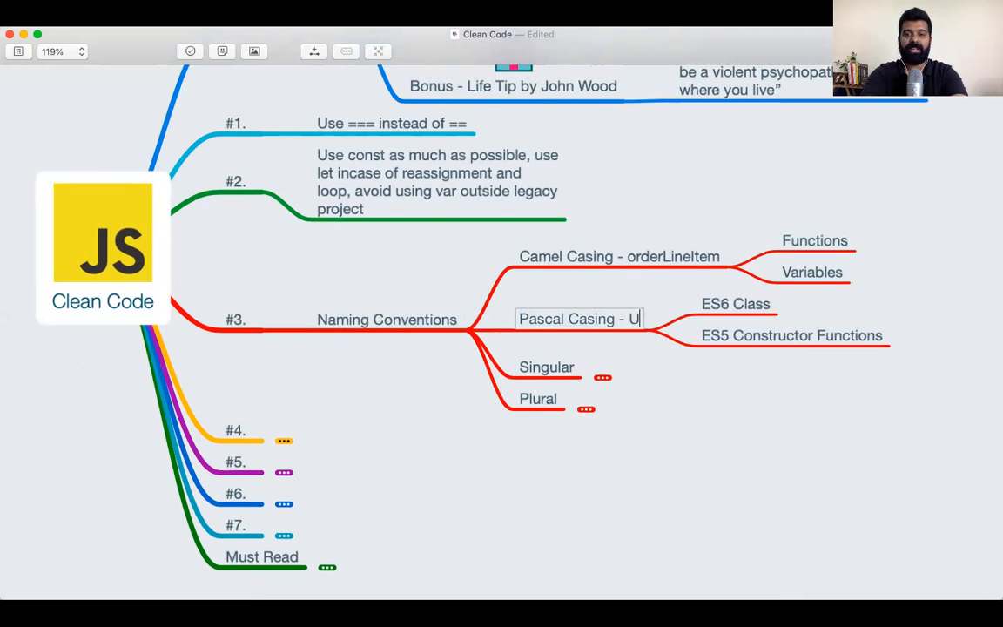
text(serProfile)
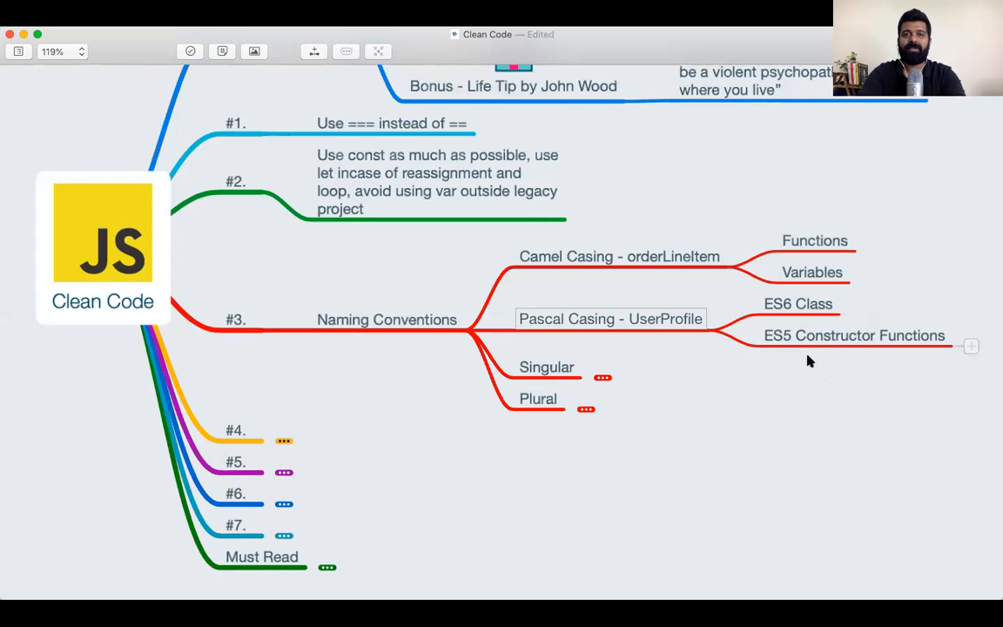
mouse_move(792, 323)
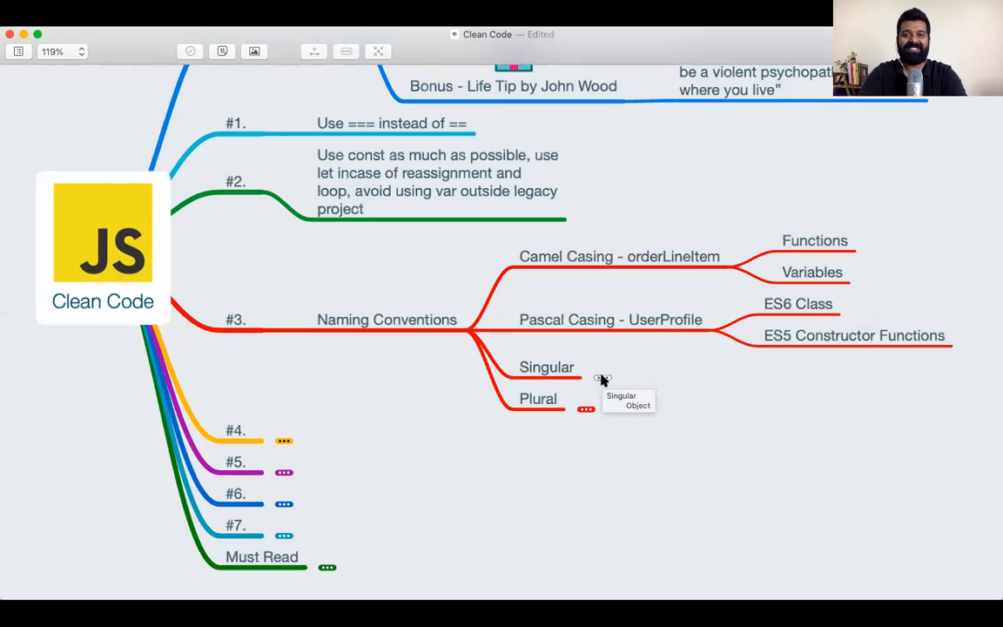
Step: Expand Singular to show Object and add the example 'user, employee'
click(597, 377)
text( -)
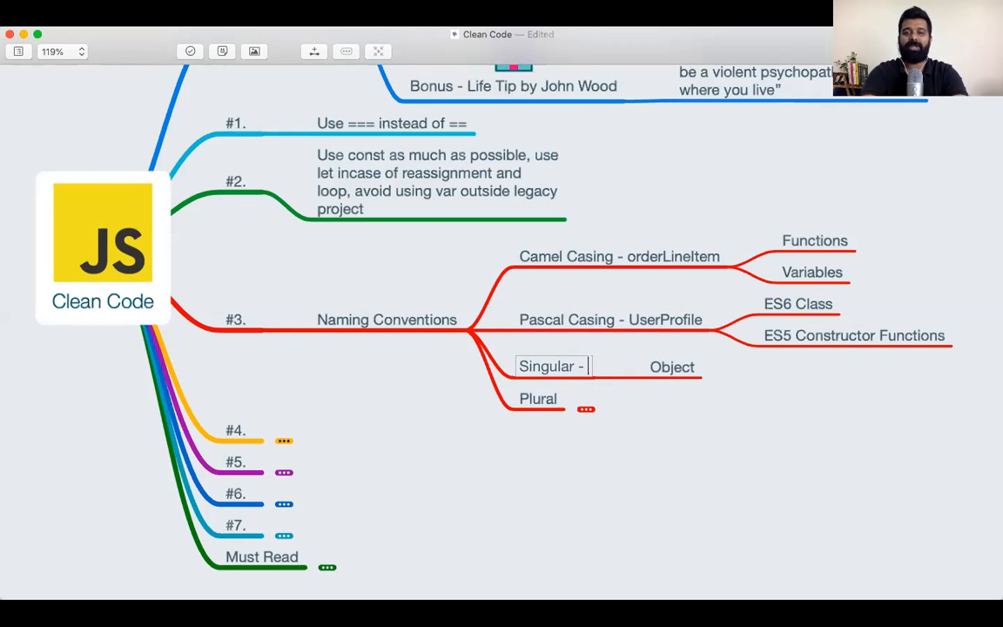
text(user,)
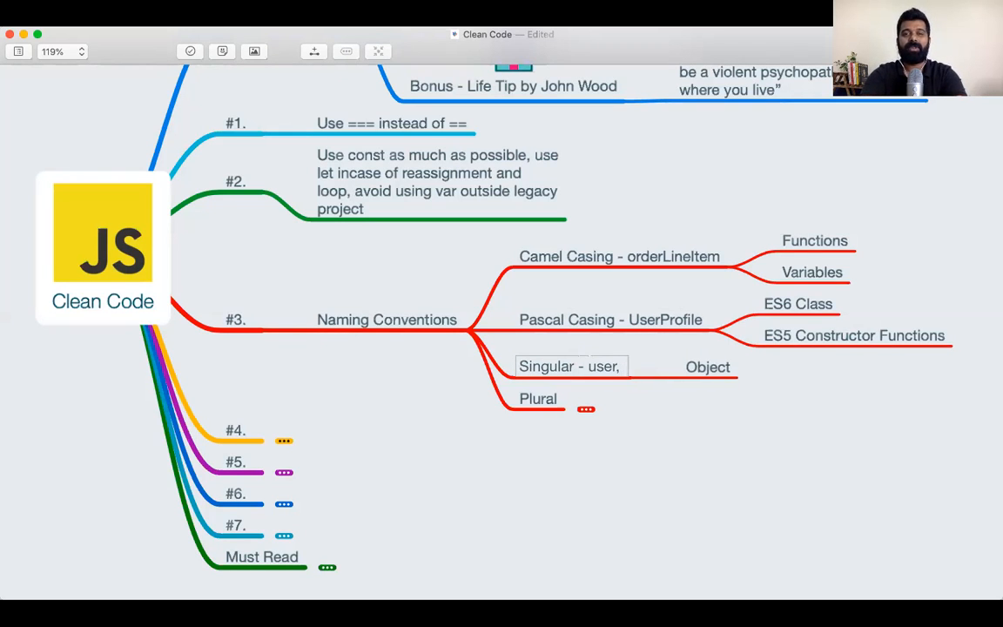
text(employee)
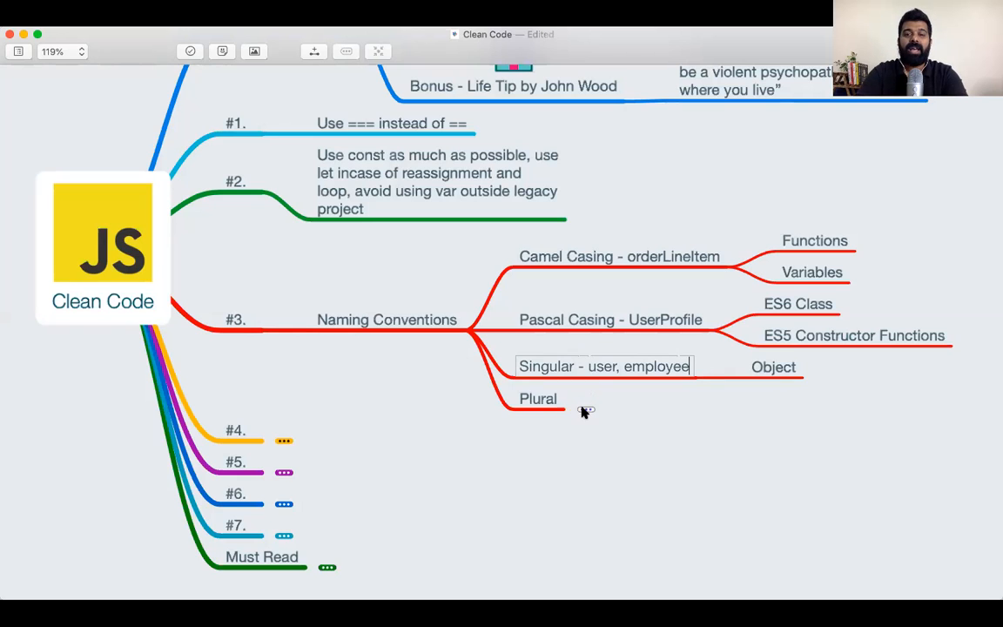
Step: Expand Plural to show Array and add the example 'users, employees'
click(537, 398)
text( -)
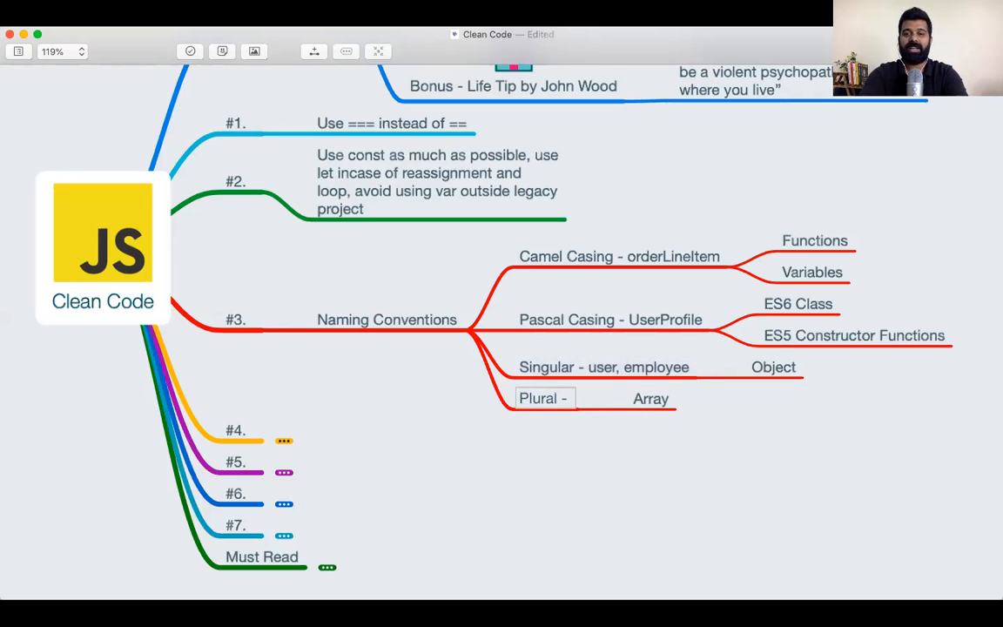
text(users, employ)
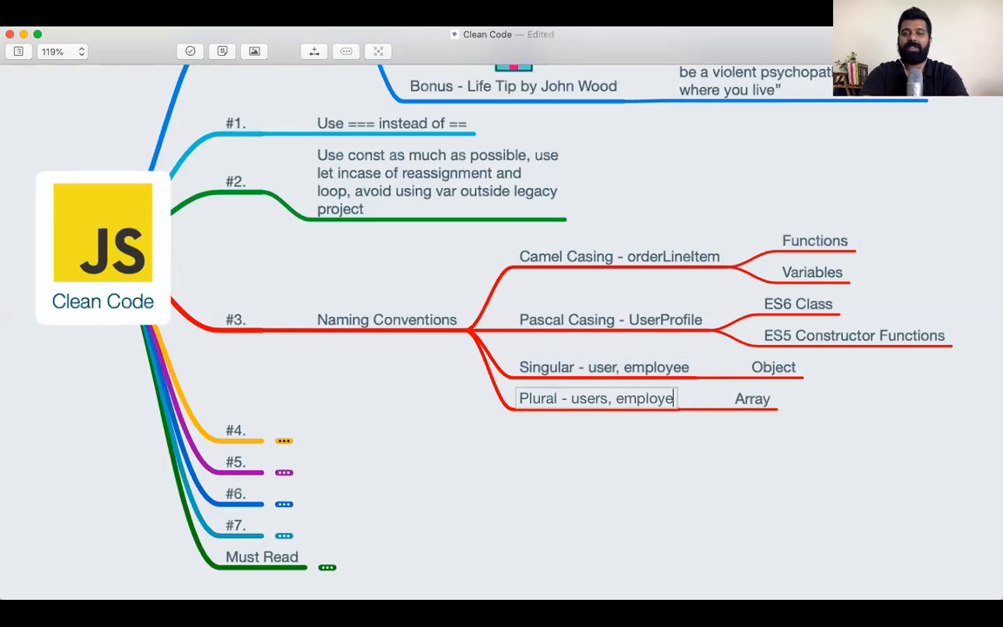
text(es)
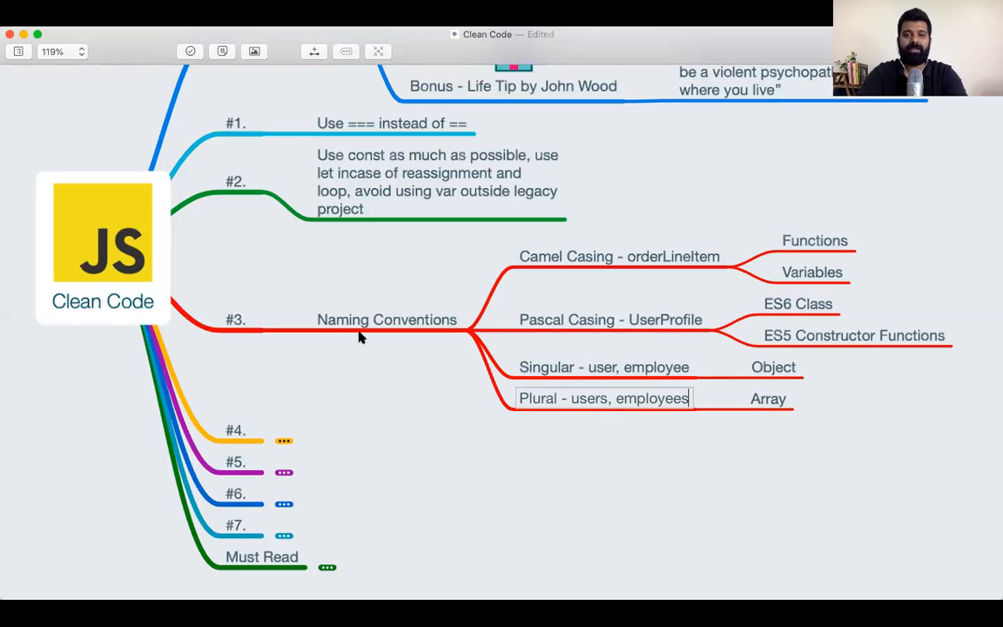
click(386, 319)
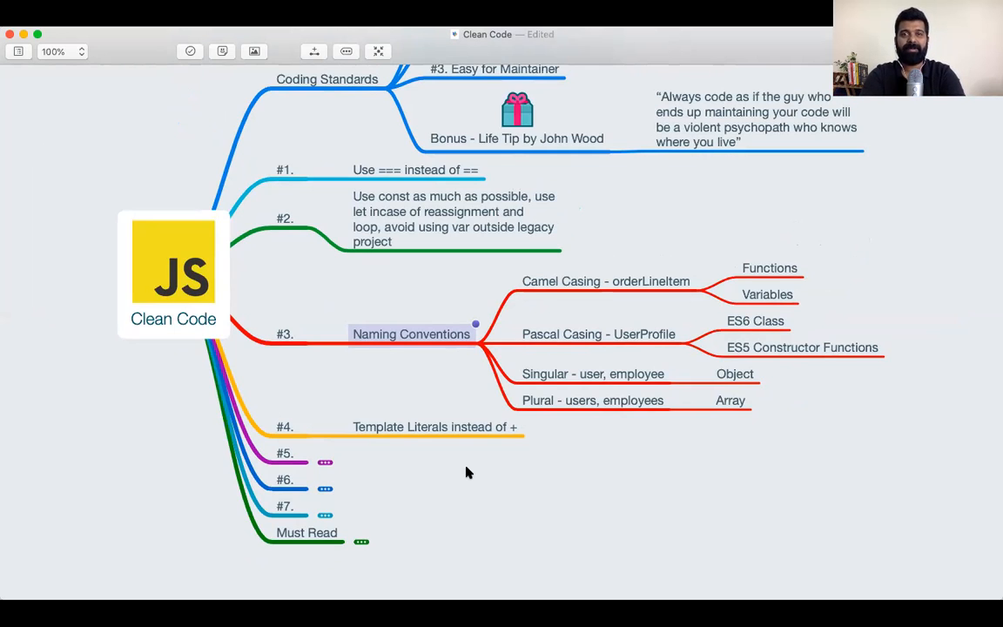
mouse_move(325, 462)
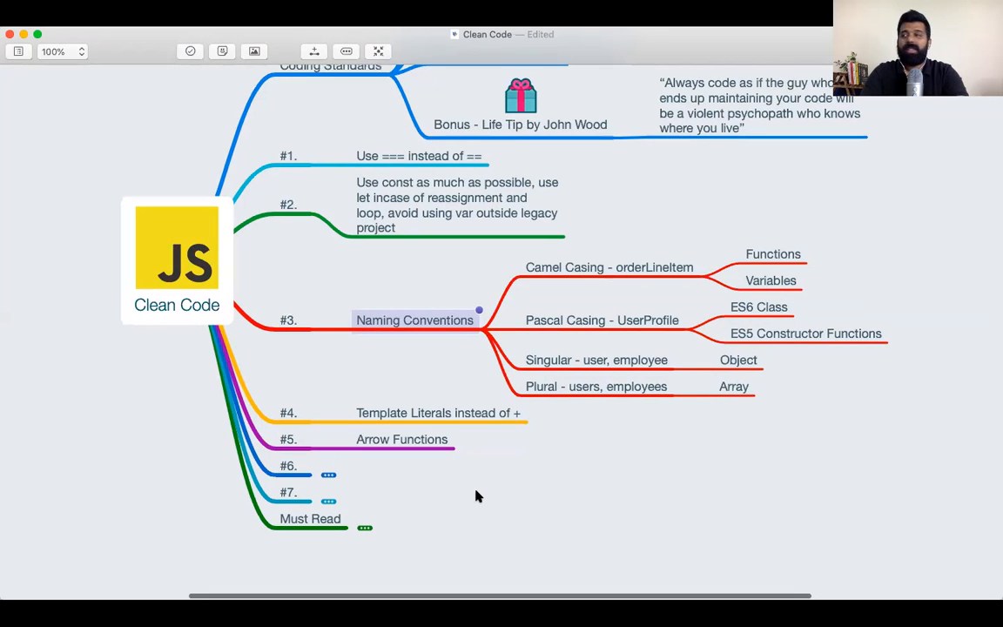
mouse_move(574, 296)
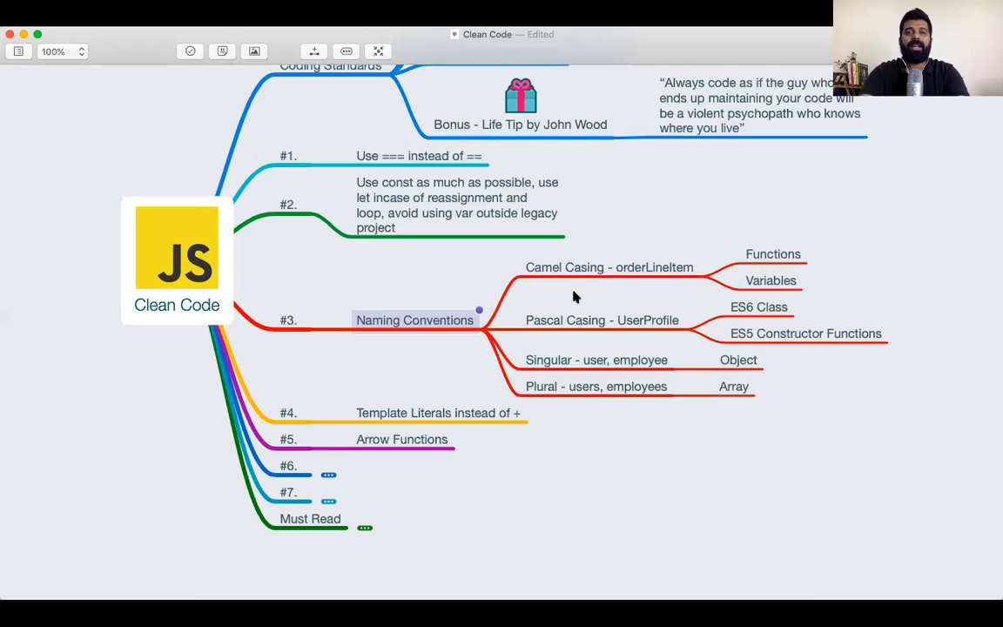
mouse_move(331, 375)
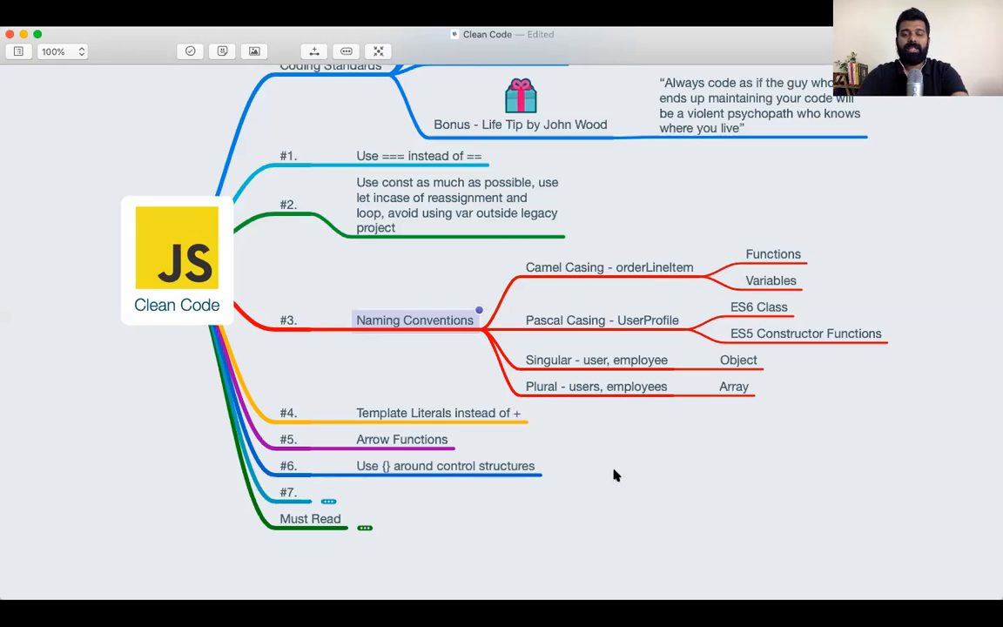
mouse_move(677, 479)
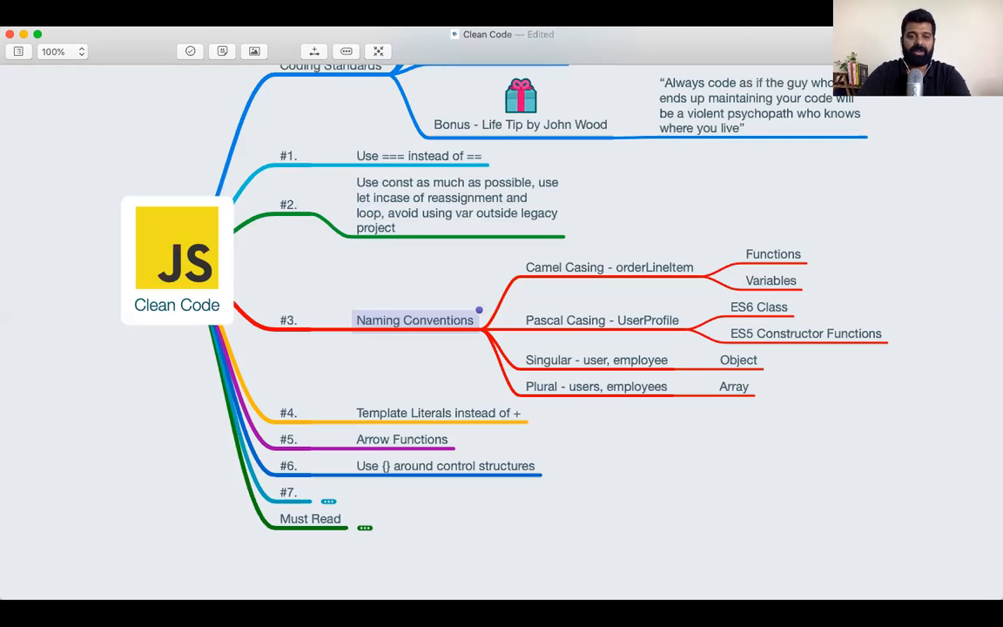
click(446, 465)
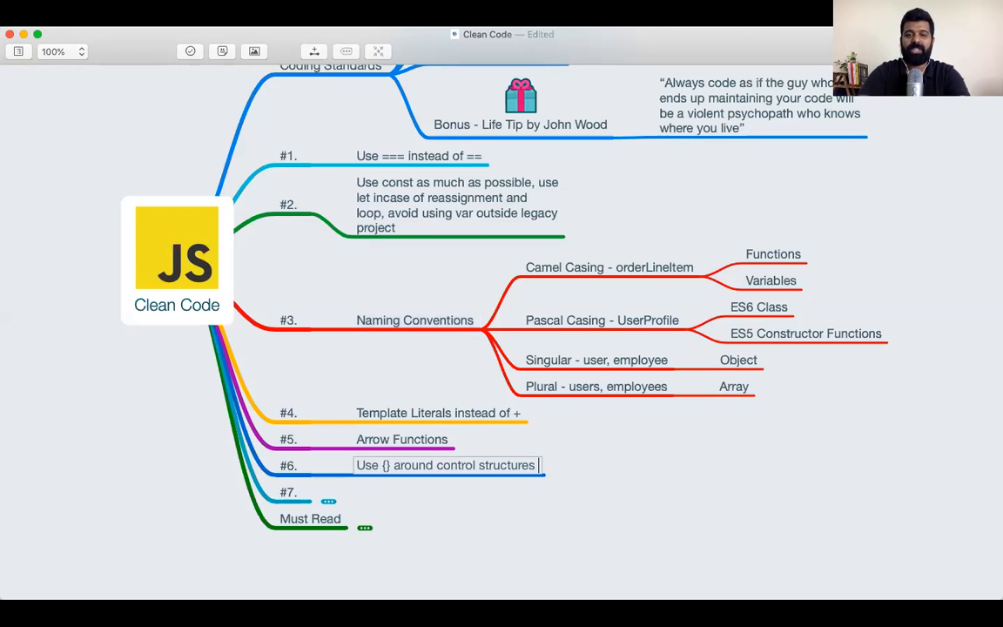
text(if(){)
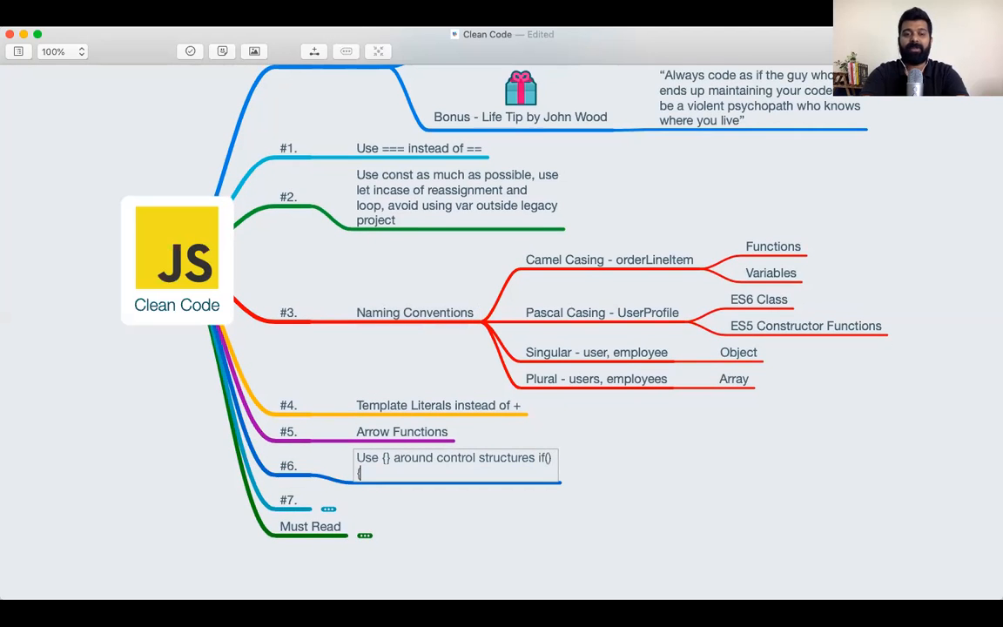
text({})
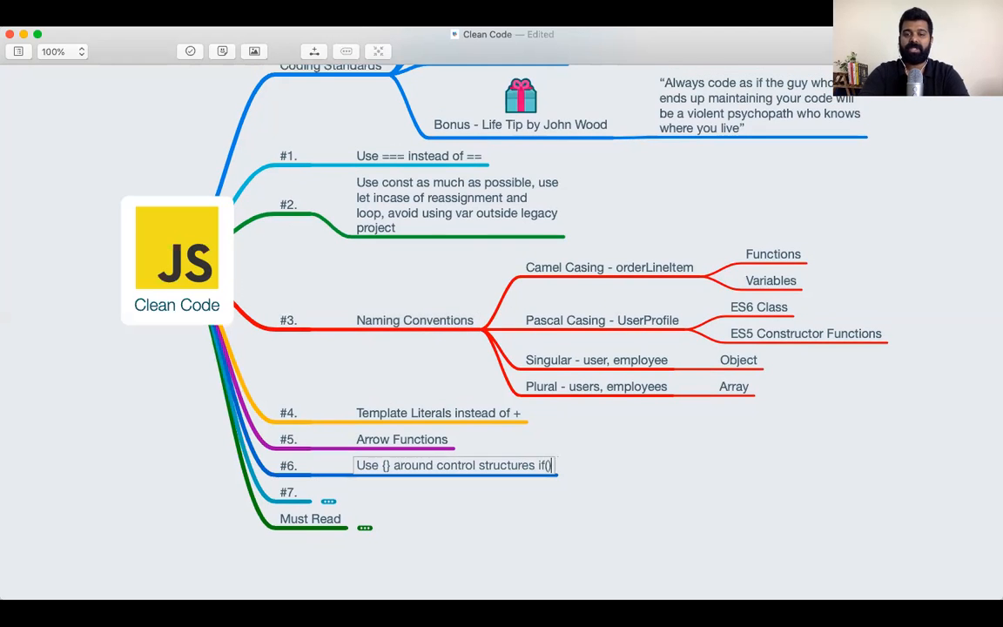
key(Backspace)
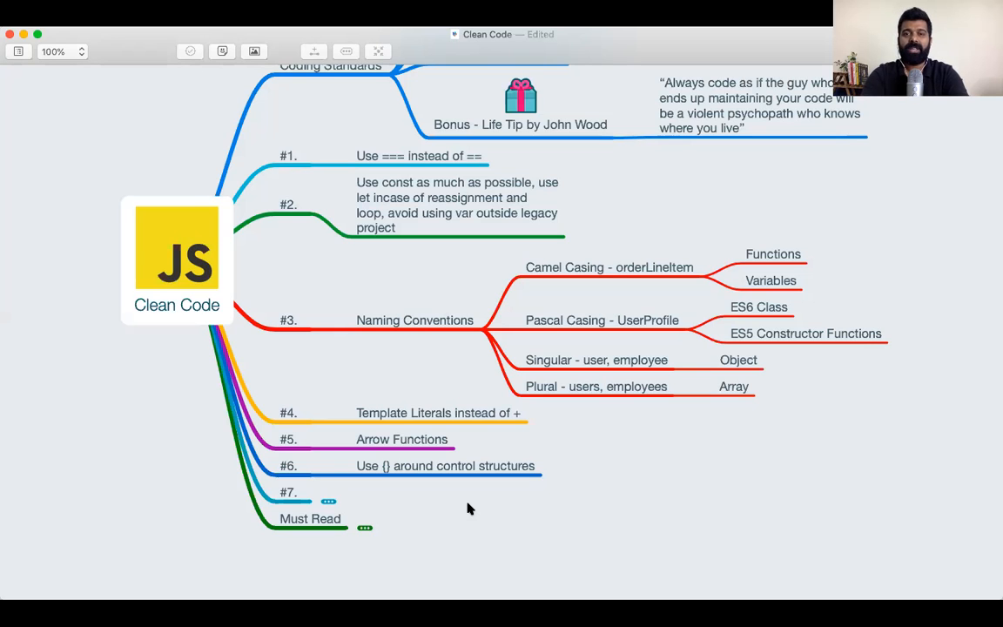
mouse_move(509, 501)
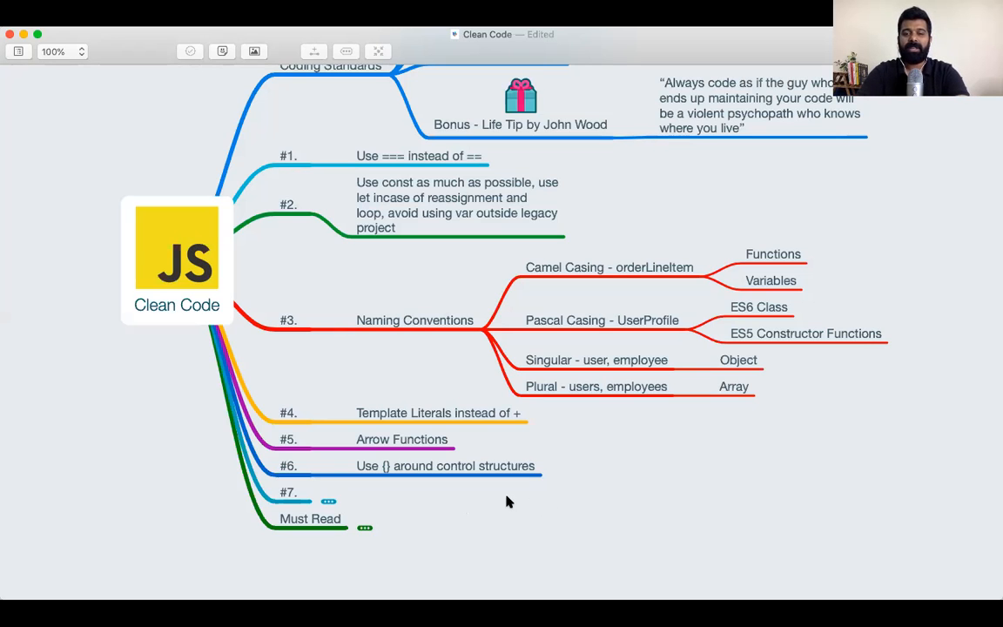
scroll(down, 3)
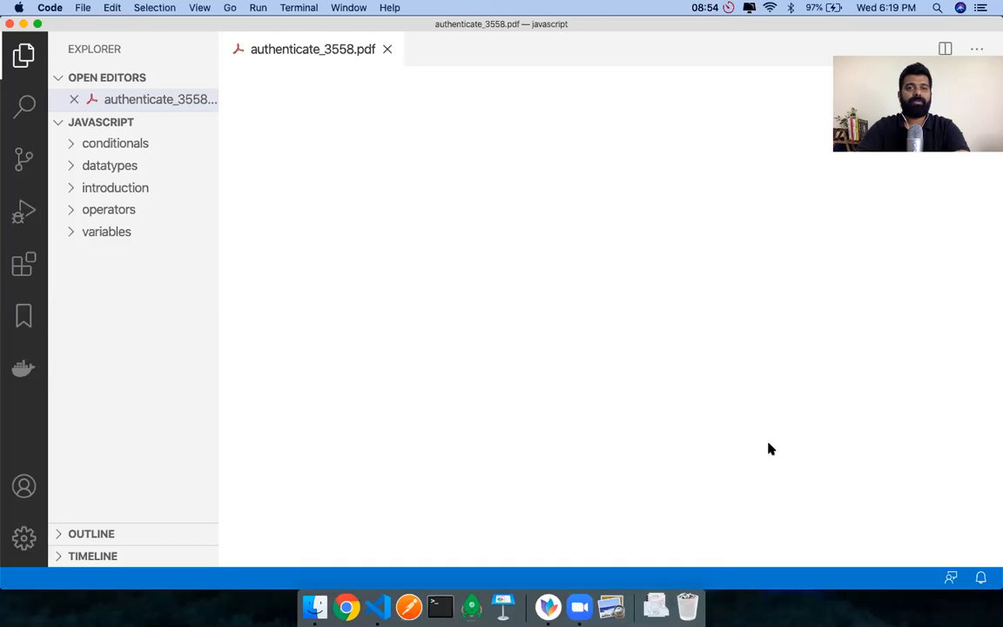
Step: Create a new file named test.js in the javascript project, retrying after a mistyped name
click(386, 49)
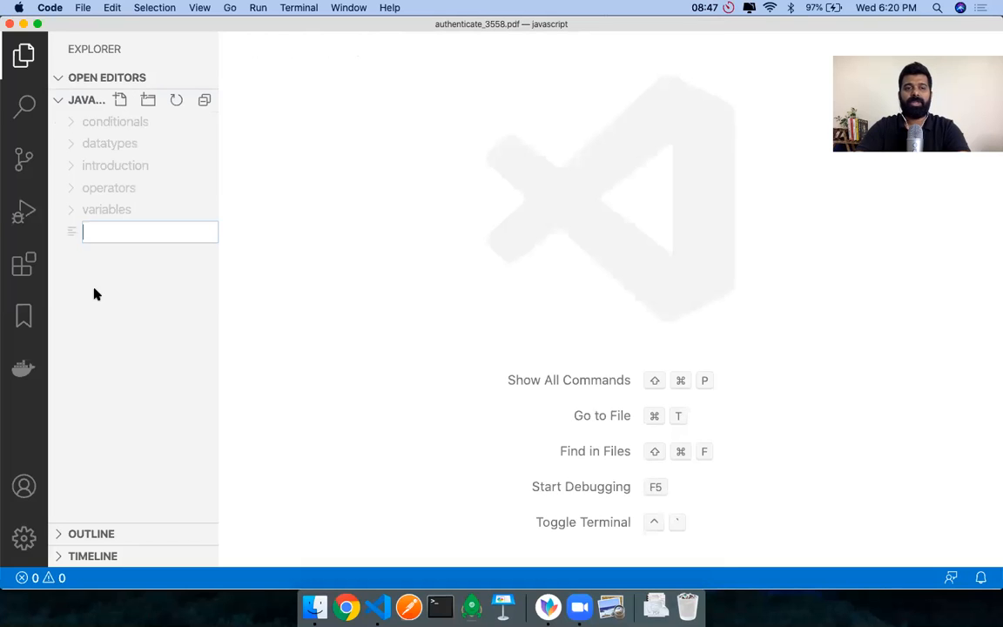
text(tes.)
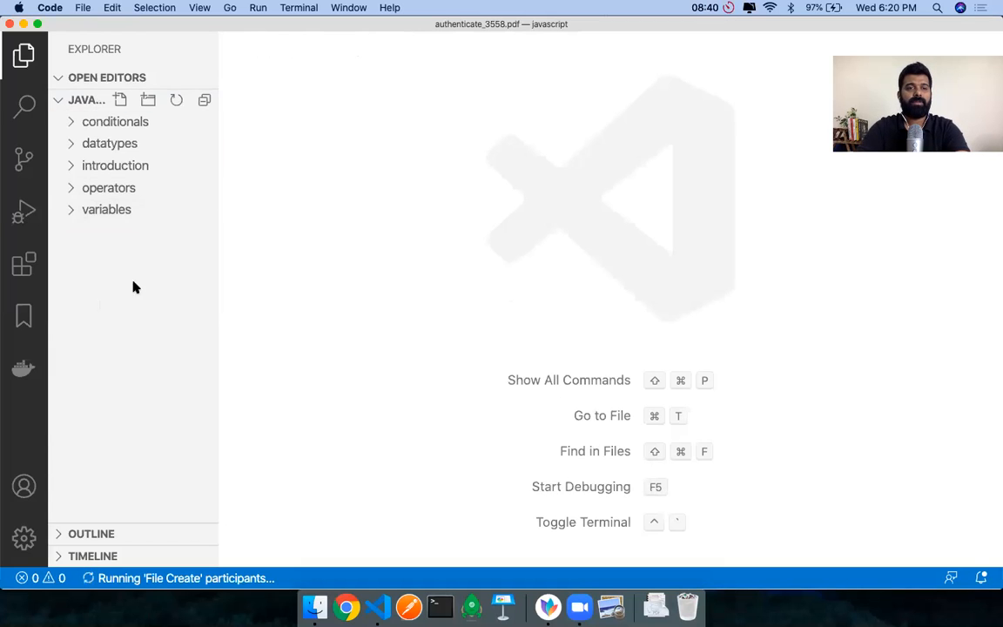
click(119, 99)
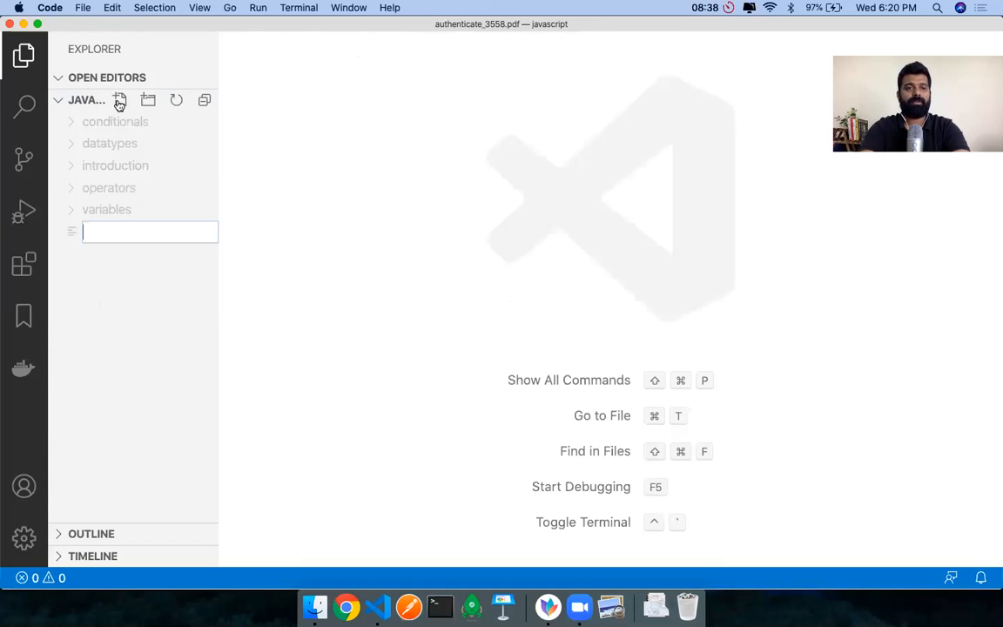
text(test.js)
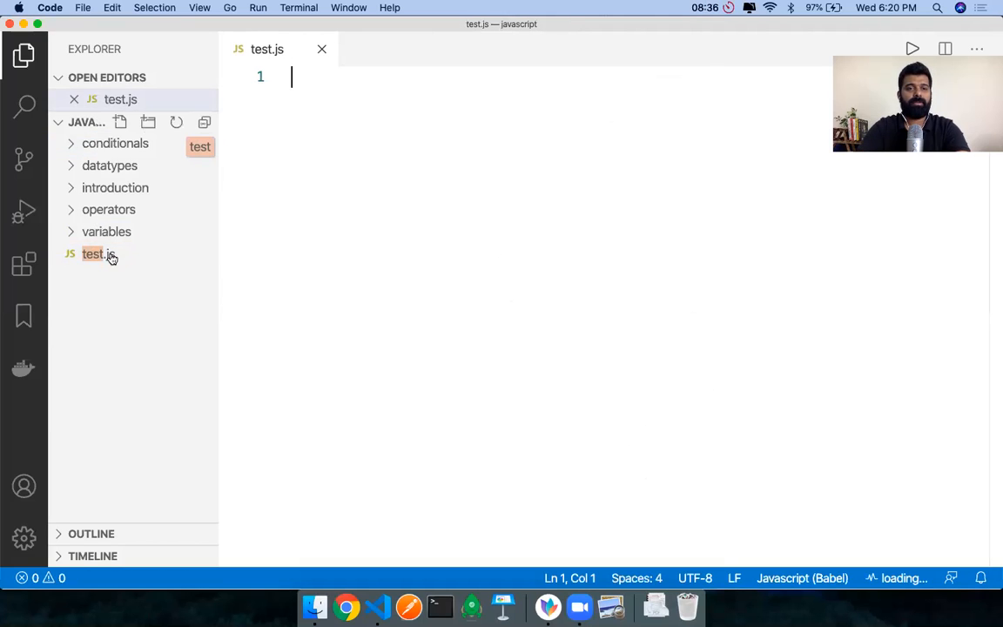
Step: Write an empty function test() {} in test.js, save it, and add blank lines below
click(98, 253)
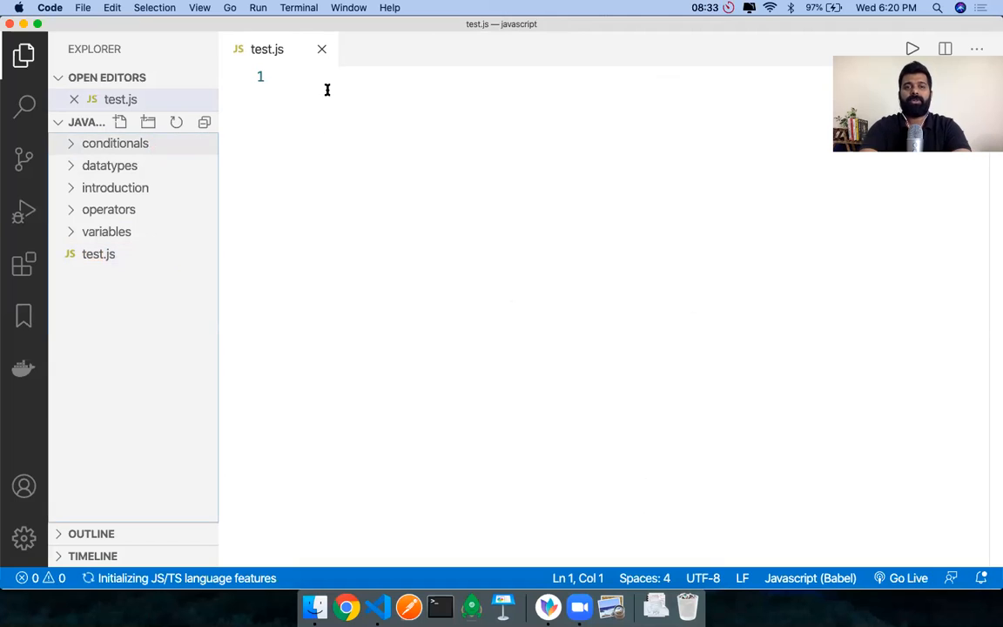
text(funct)
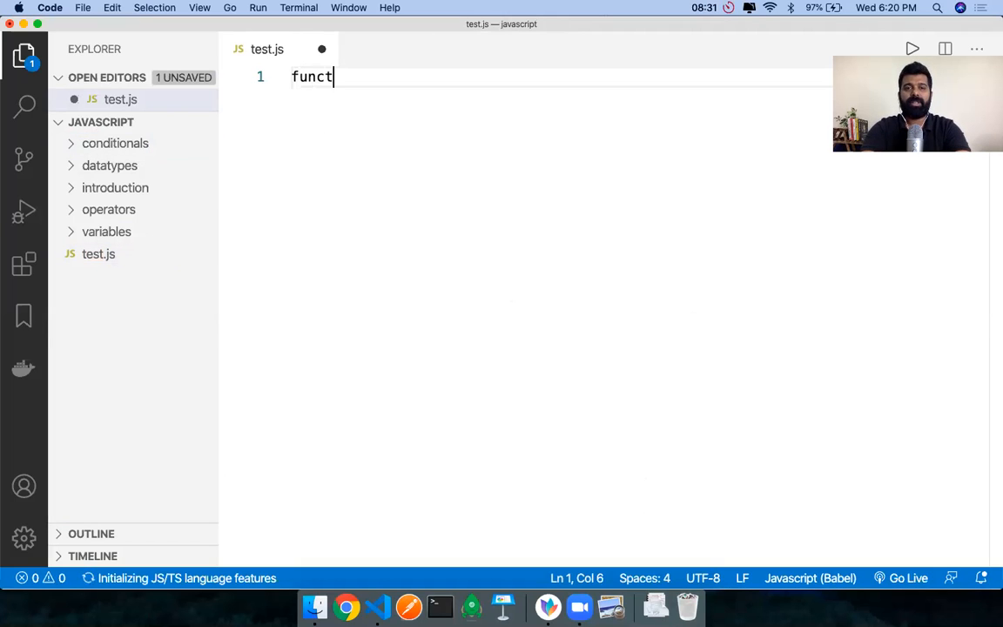
text(ion test())
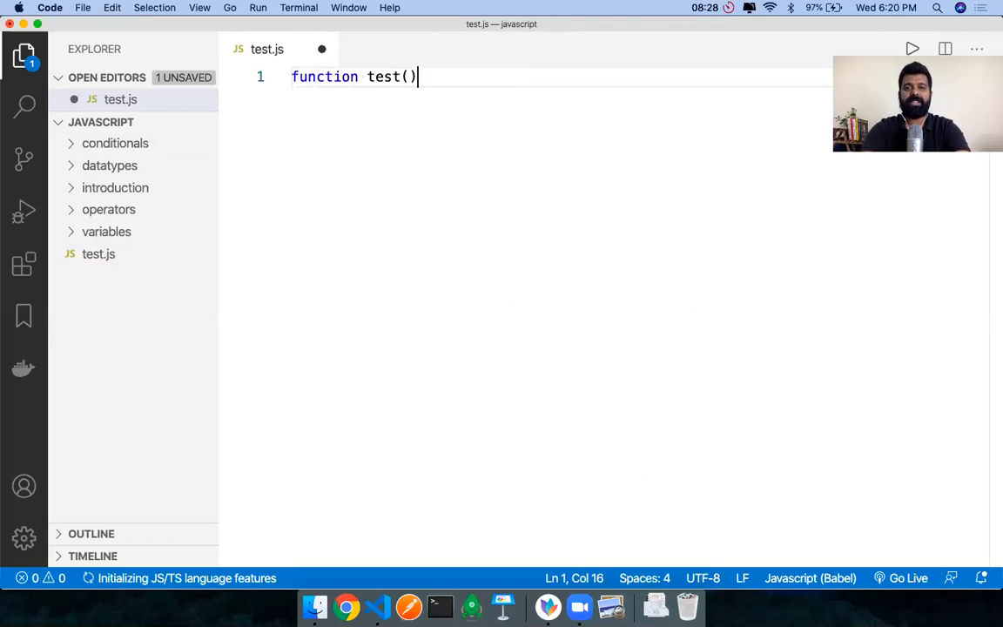
text({)
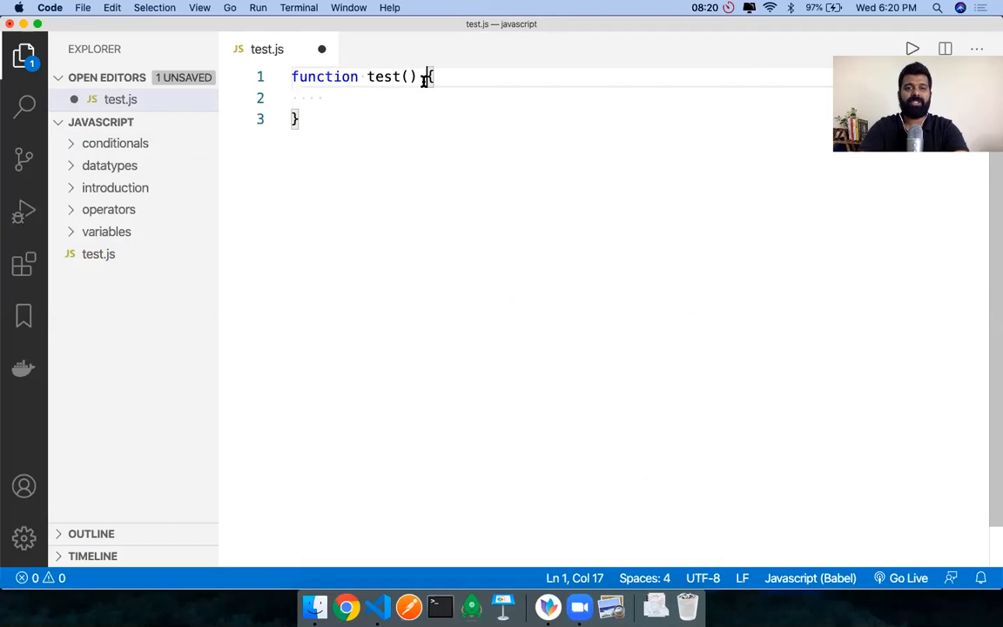
key(Enter)
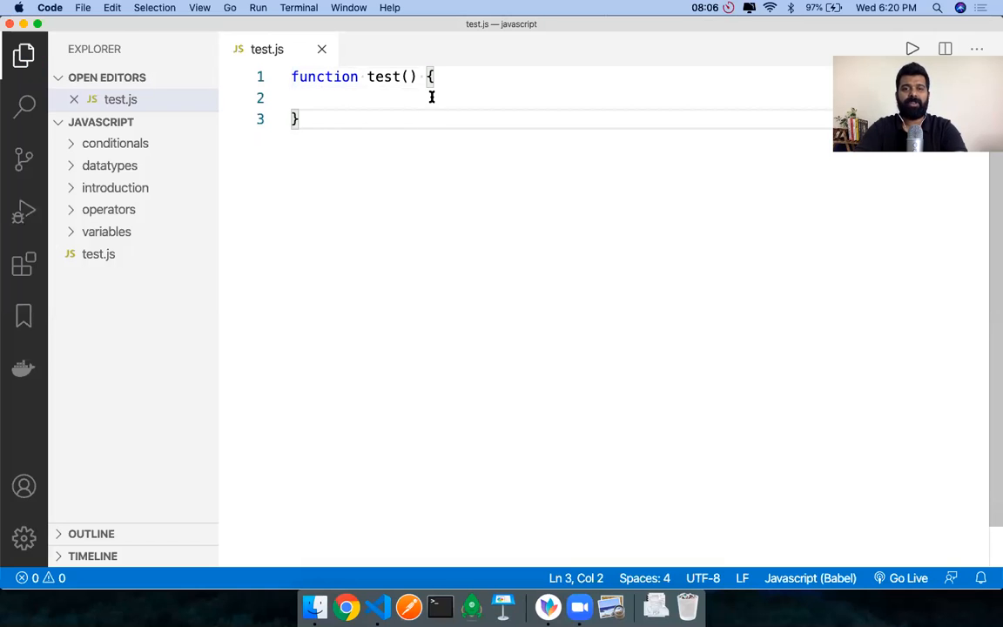
key(cmd+tab)
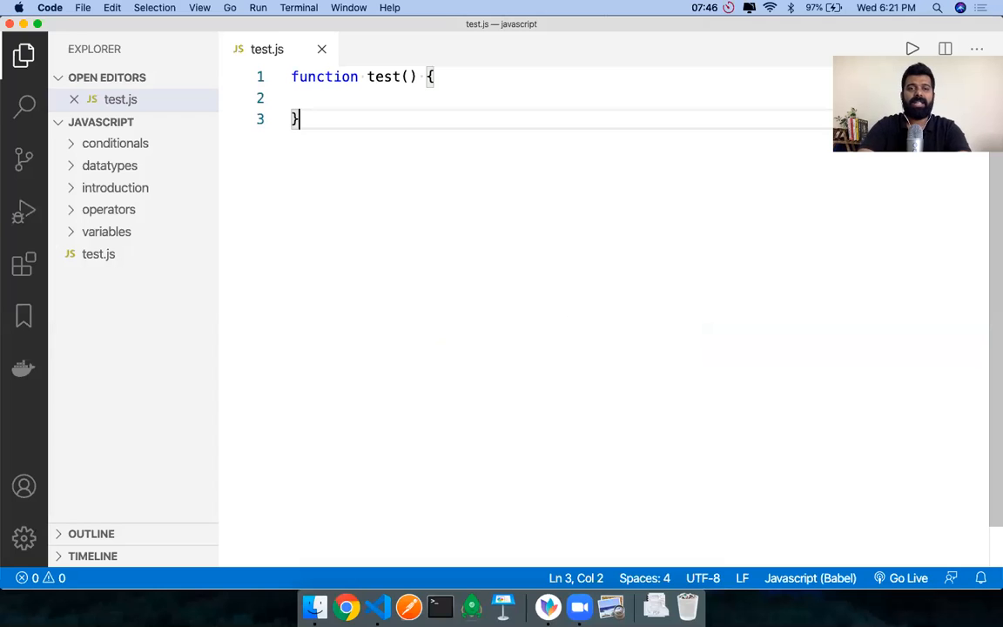
key(Enter)
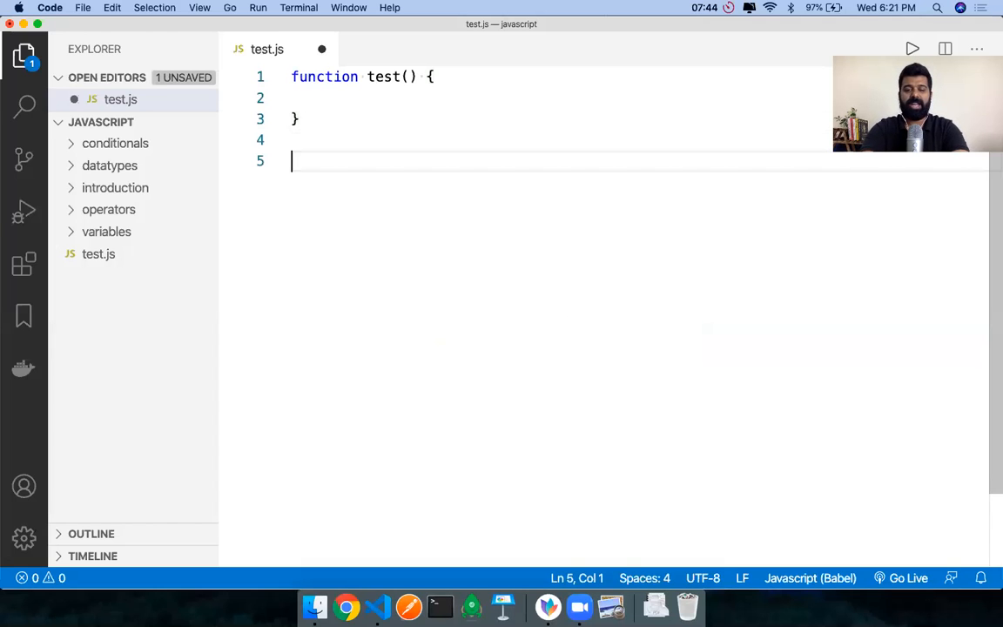
Step: Type isAdmin and an if(isAdmin === true) { block, then select within the condition
text(isAdmin = true)
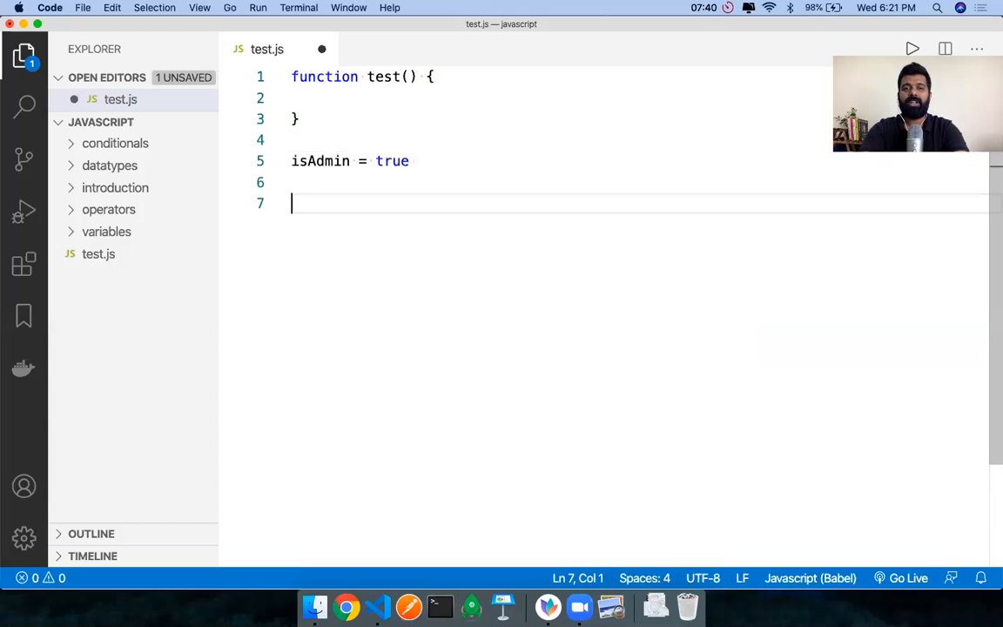
text(if(isAdmin)
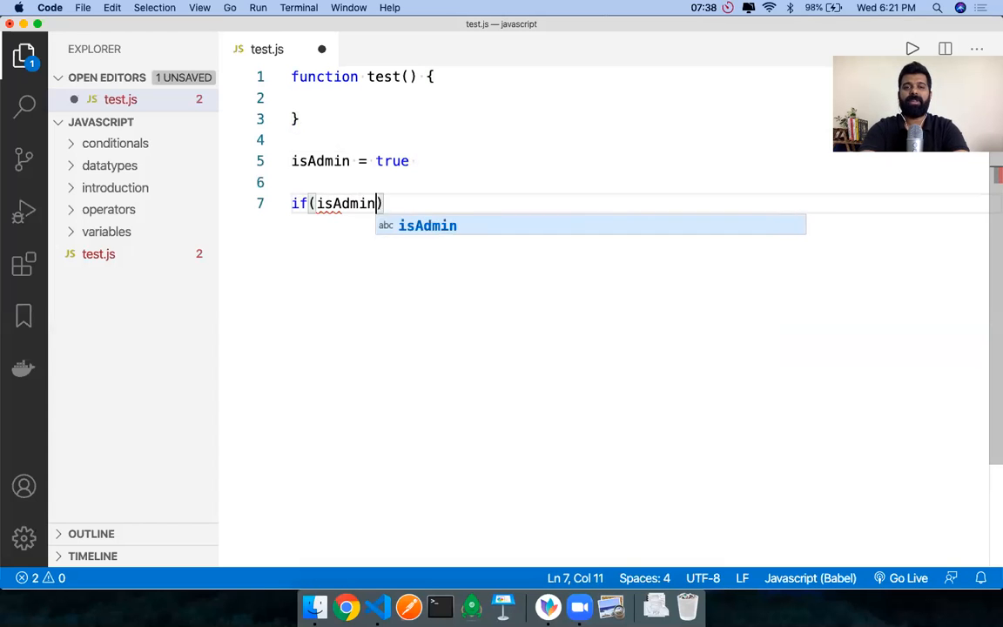
text(=== true) {)
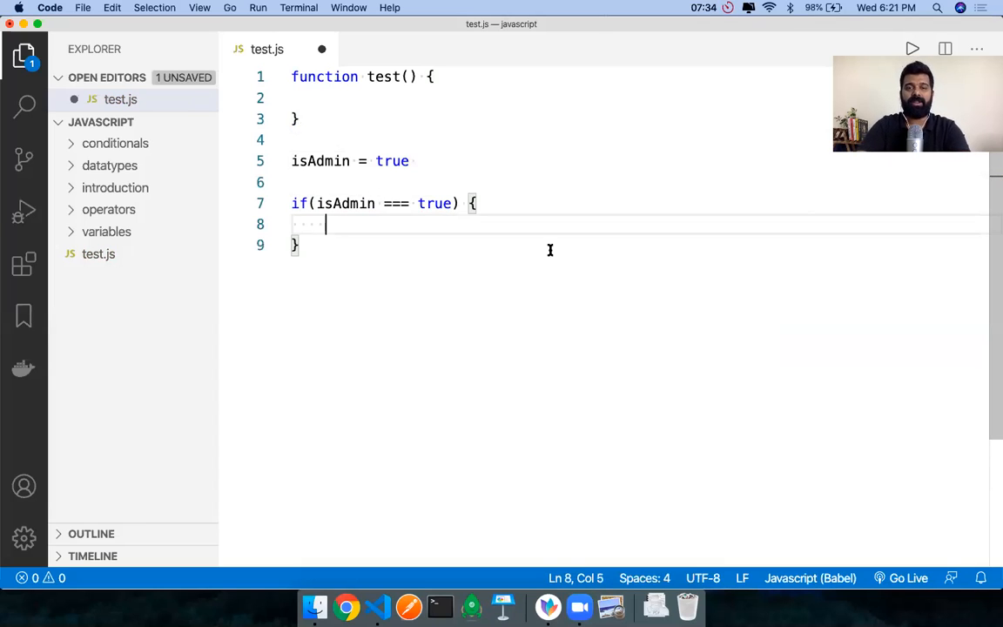
mouse_move(388, 223)
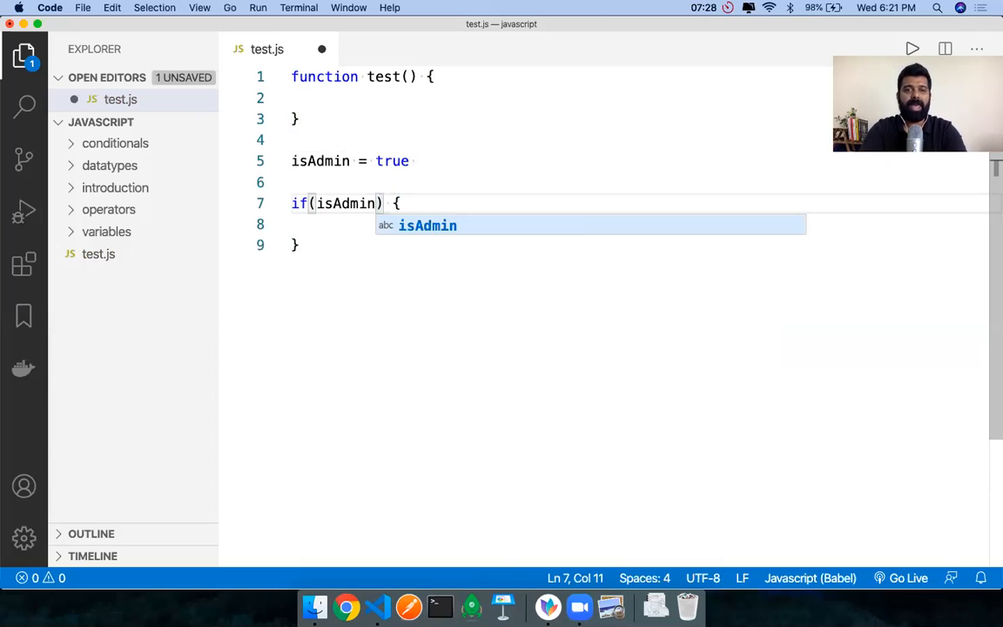
double_click(344, 203)
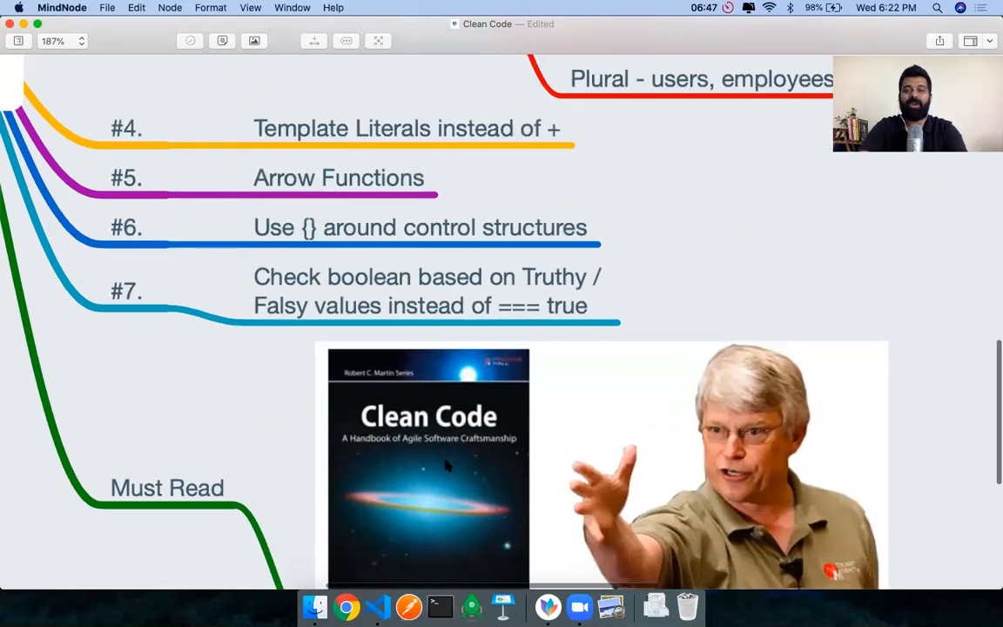
Step: Scroll down the map to reveal tips #4–#7 and the Must Read book image
scroll(down, 3)
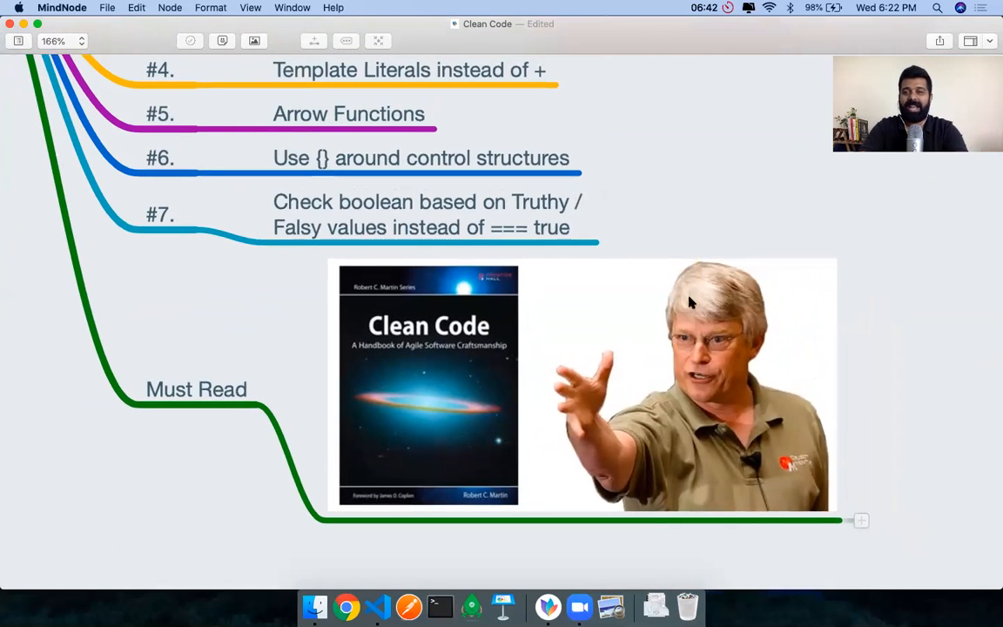
mouse_move(709, 407)
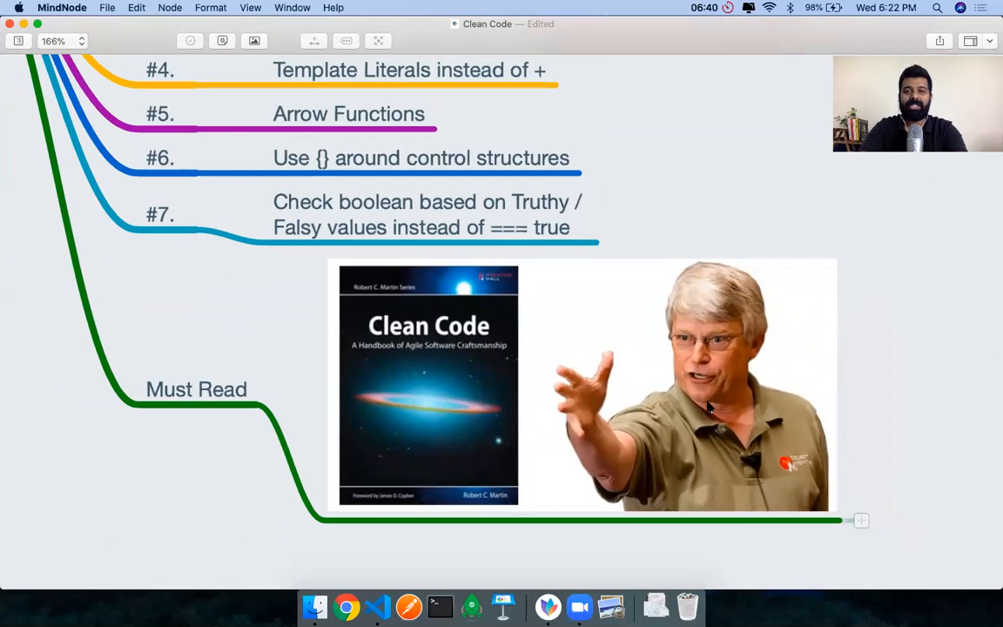
mouse_move(728, 411)
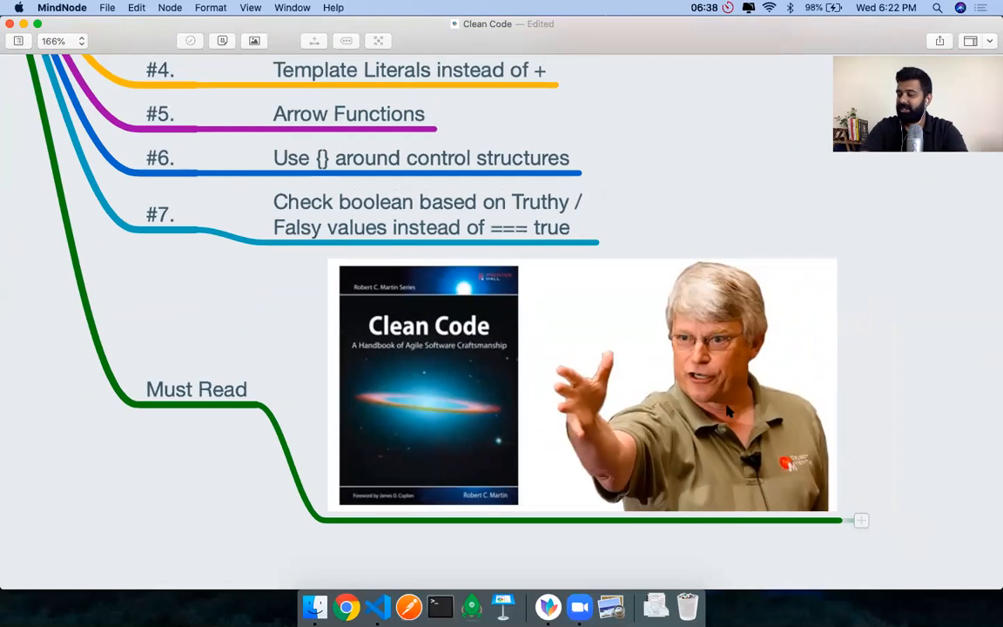
mouse_move(688, 416)
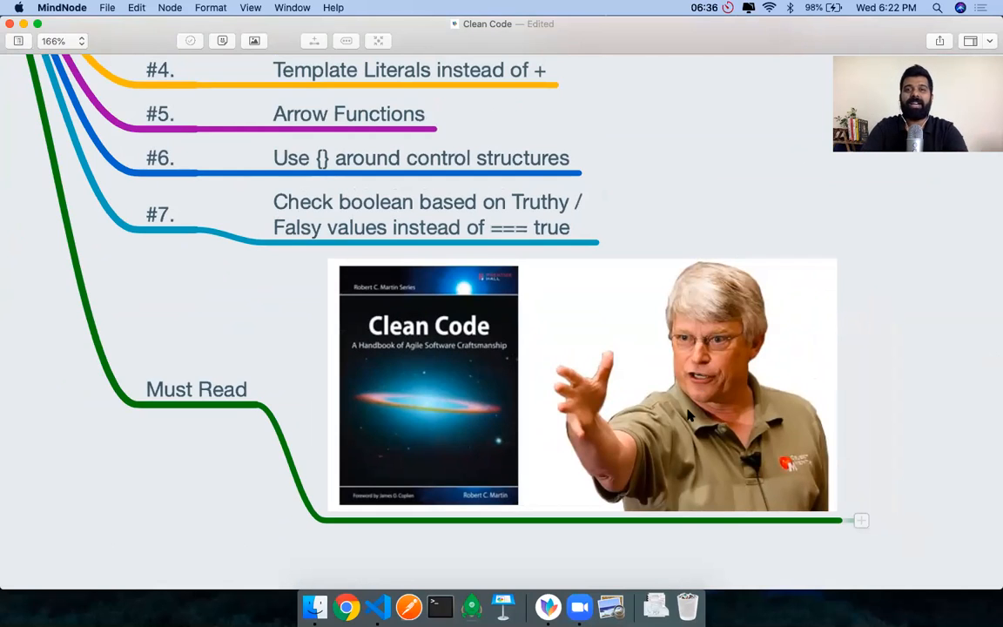